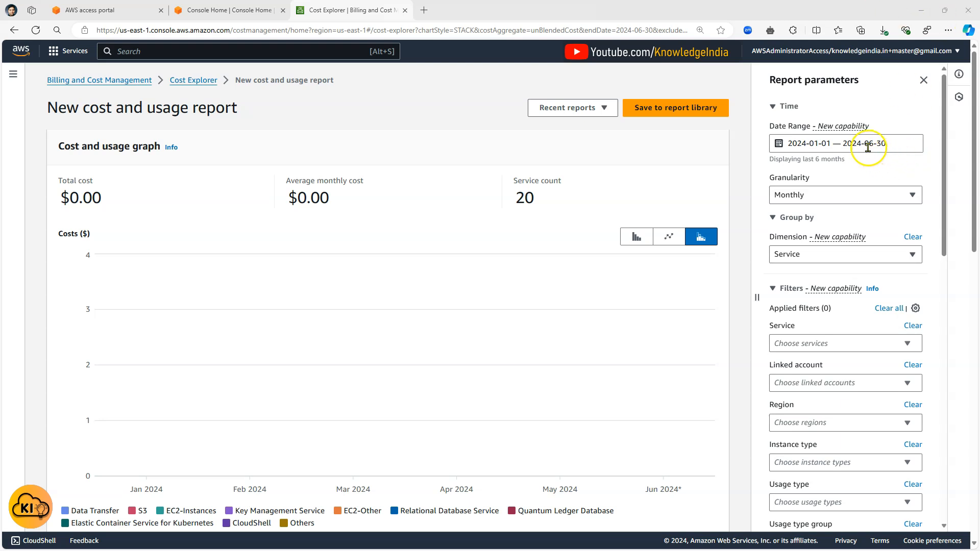
- Set the report date range to June 1–30, 2024 at daily granularity
click(845, 142)
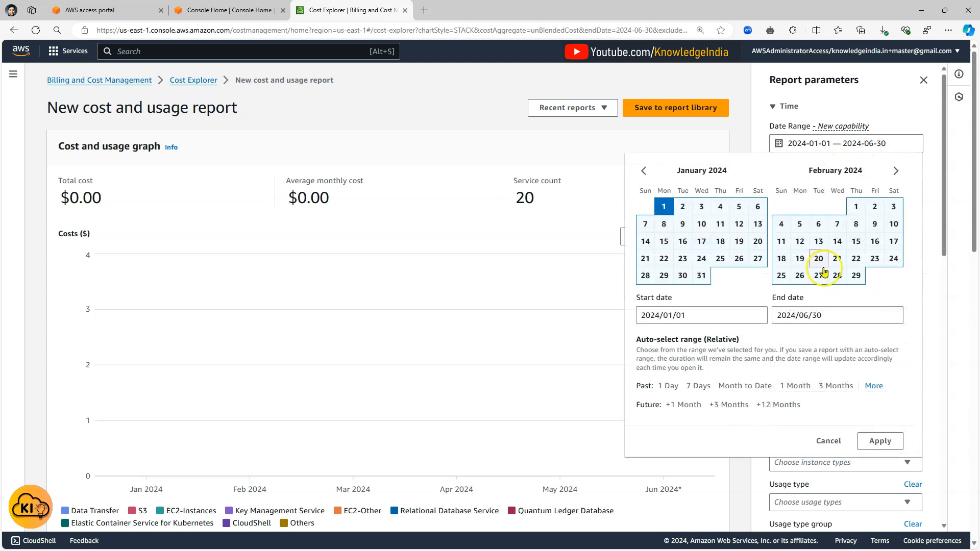
mouse_move(797, 408)
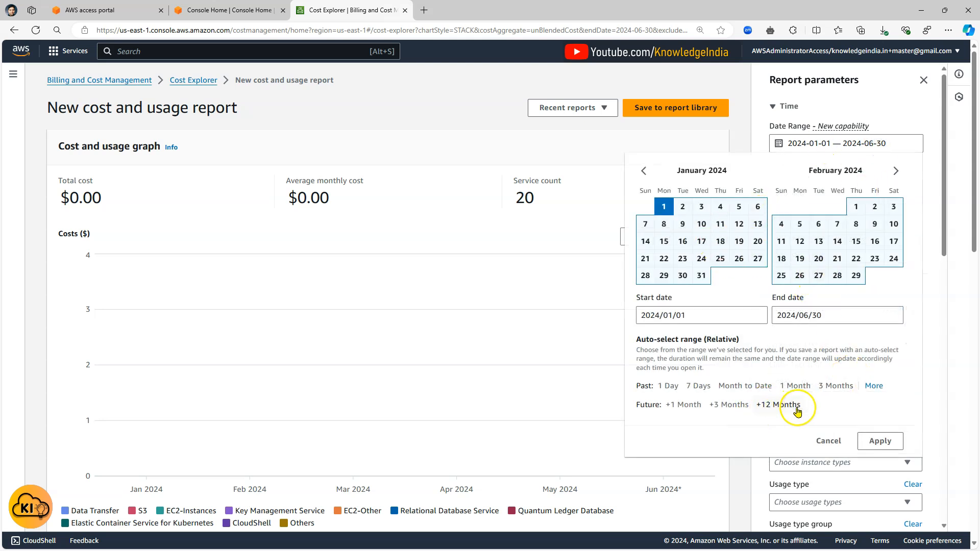
click(879, 441)
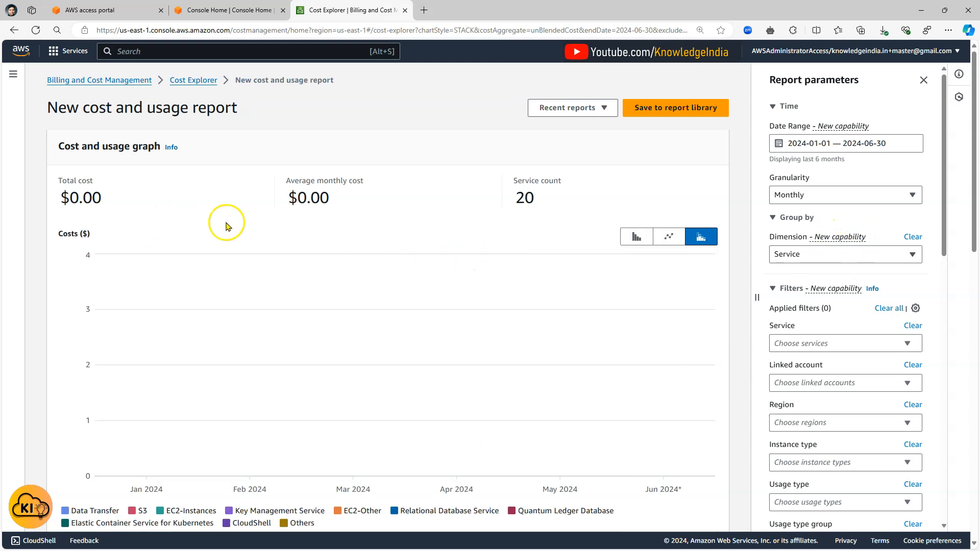
mouse_move(248, 232)
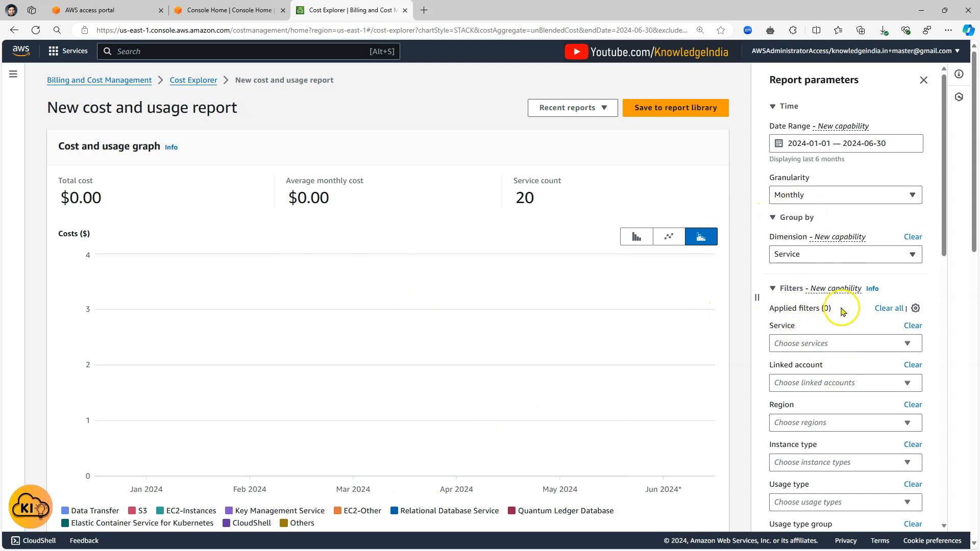
mouse_move(823, 225)
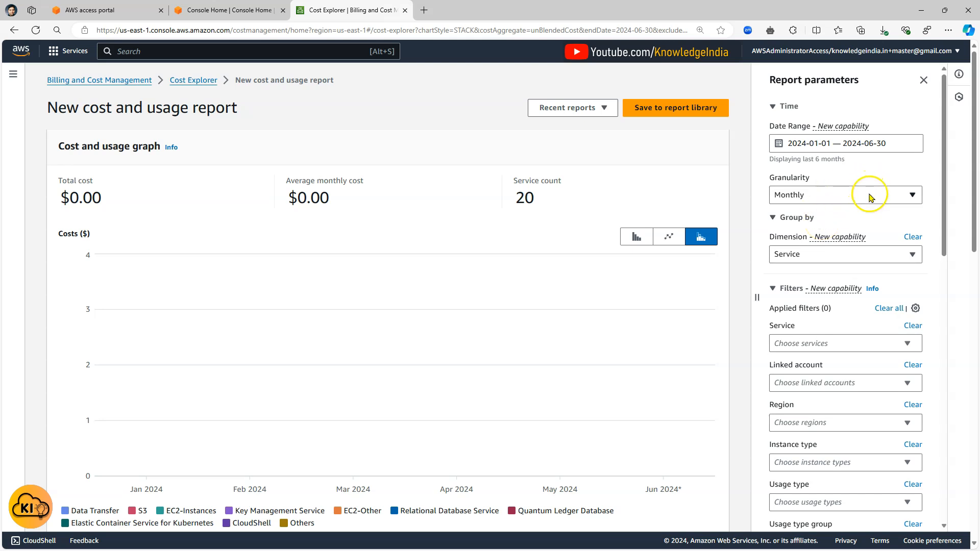
click(845, 143)
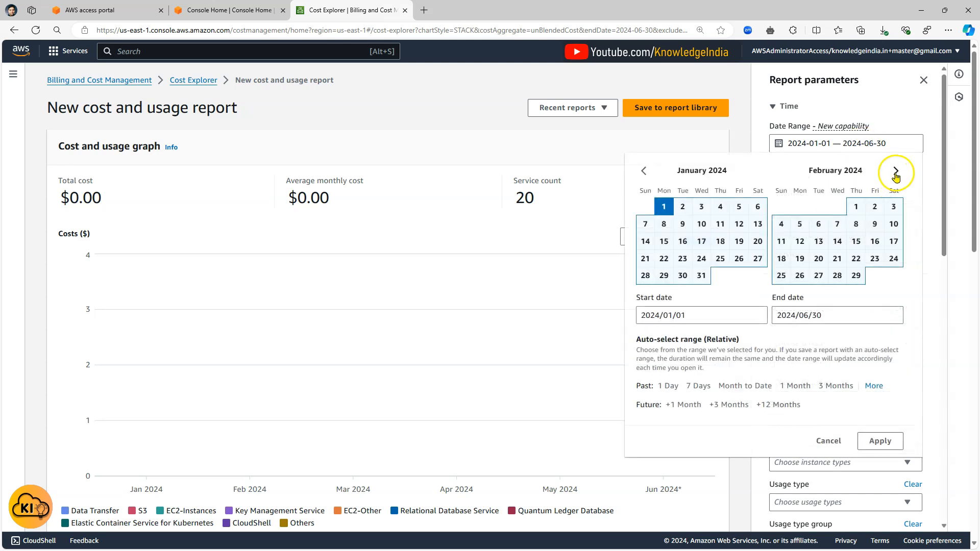
mouse_move(834, 386)
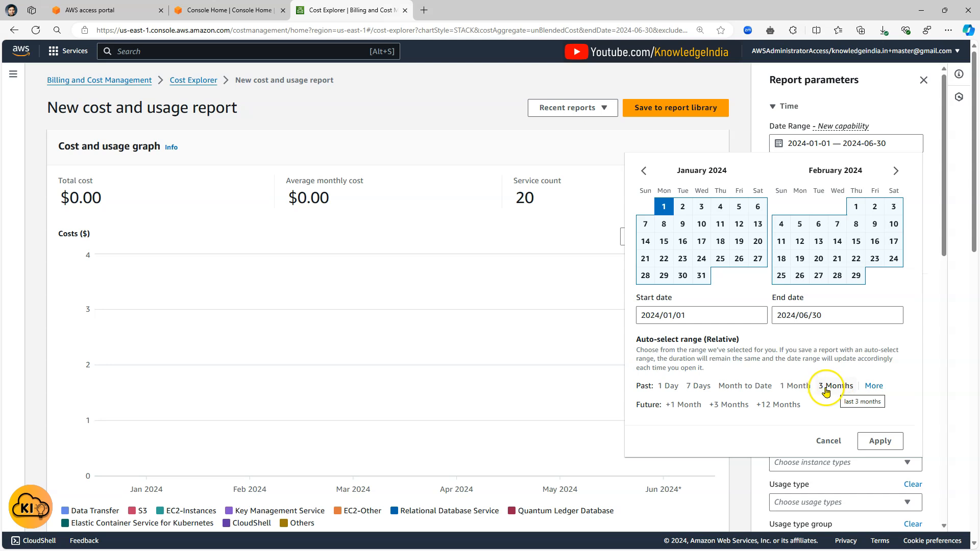
click(793, 386)
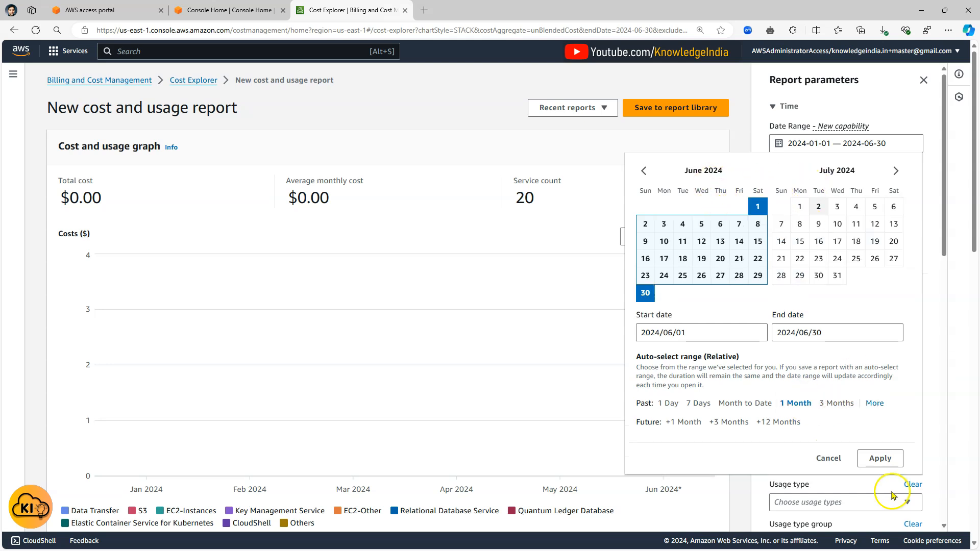
click(879, 459)
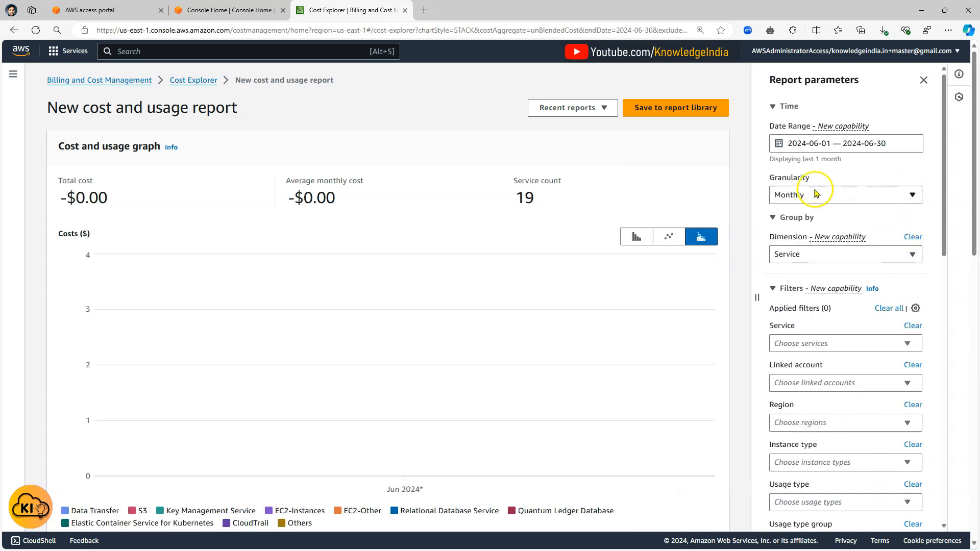
click(844, 194)
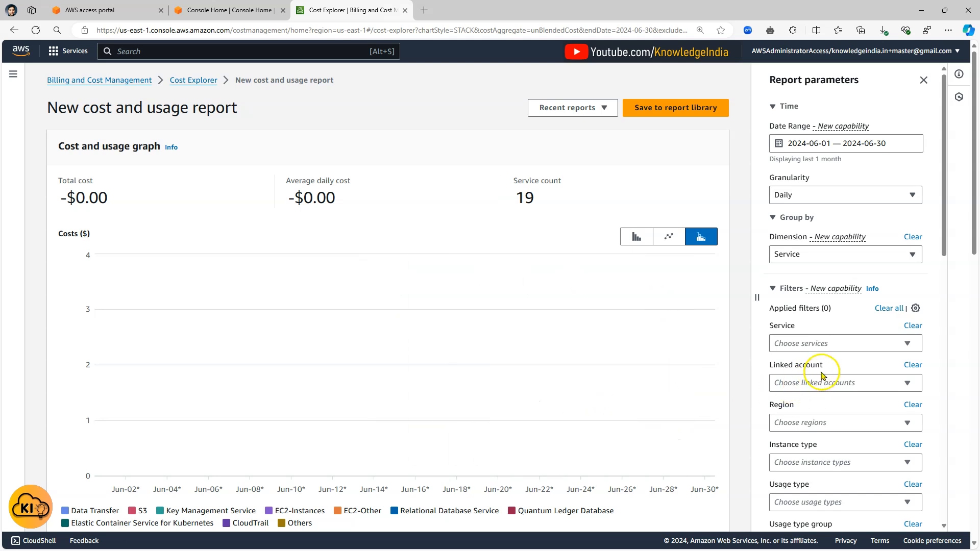
- Filter the charge type to Usage only, giving a $50.50 June total across 17 services
scroll(down, 3)
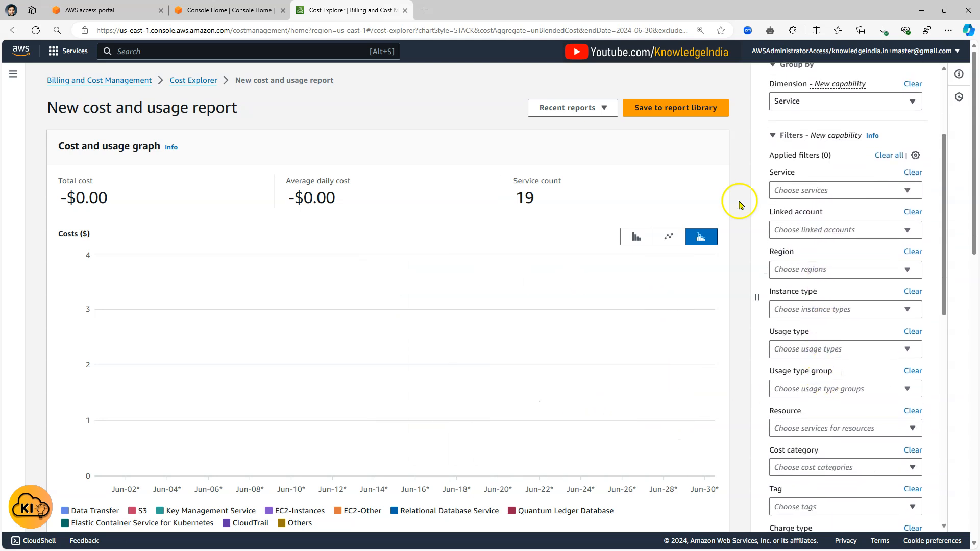
mouse_move(824, 420)
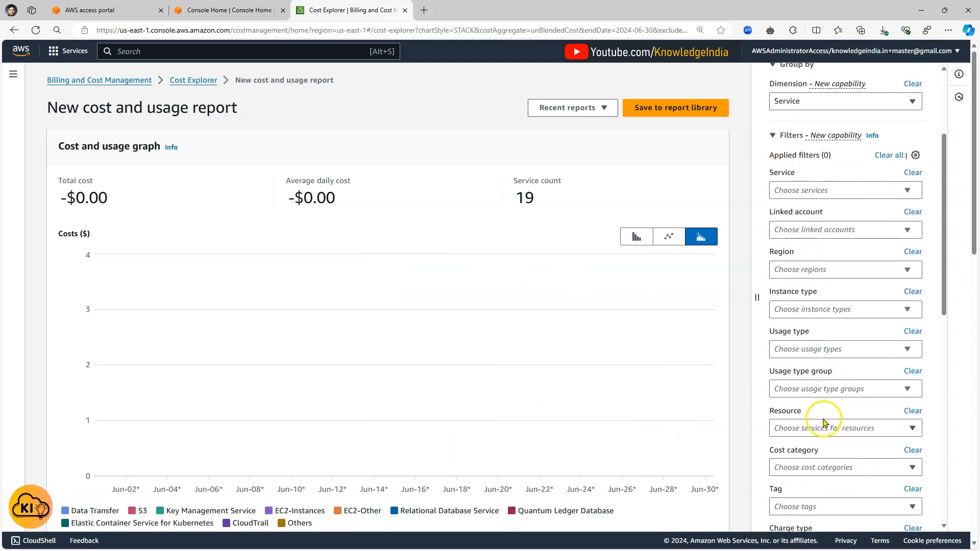
scroll(down, 3)
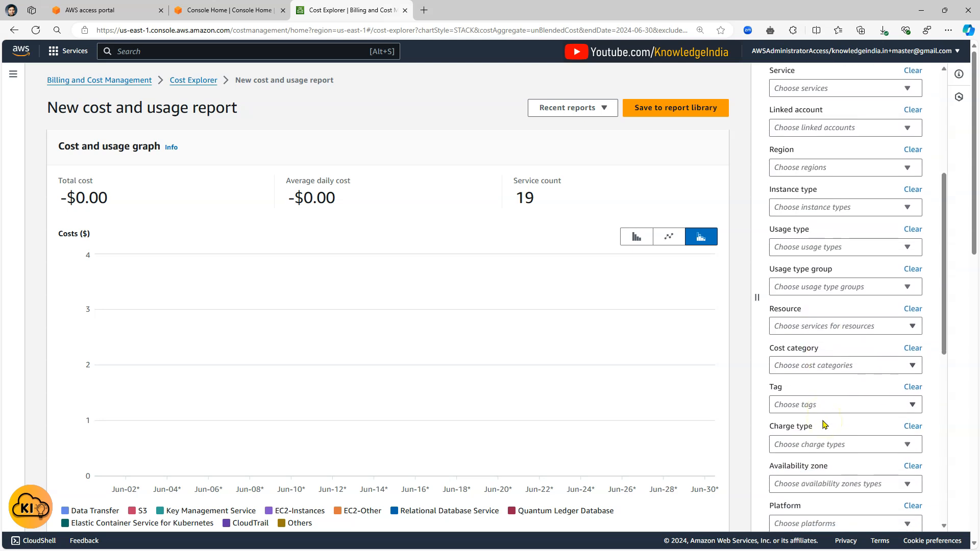
click(845, 444)
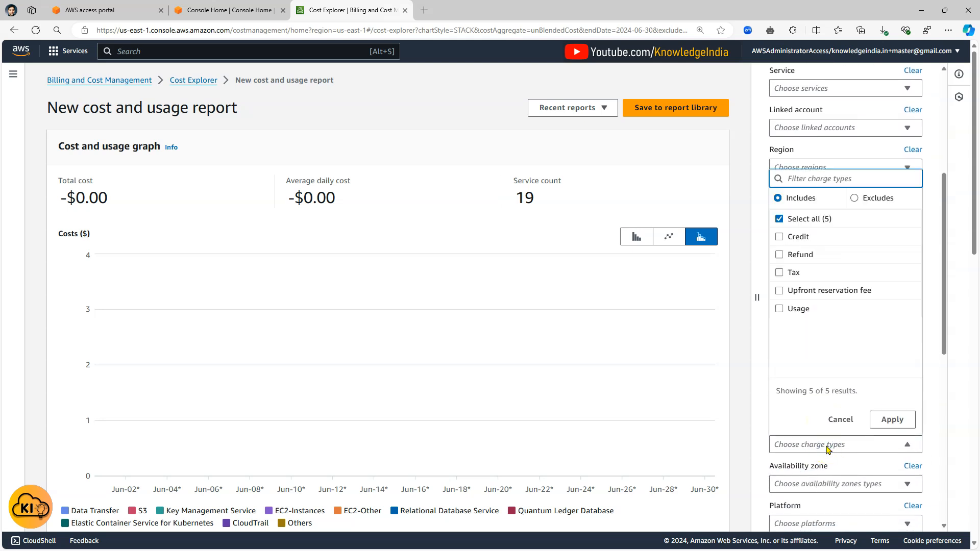
click(779, 219)
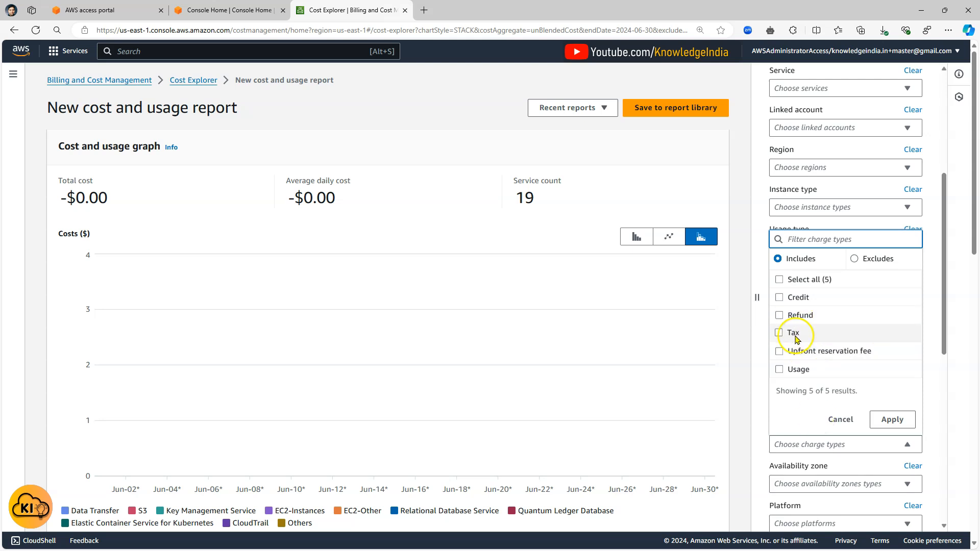
mouse_move(804, 371)
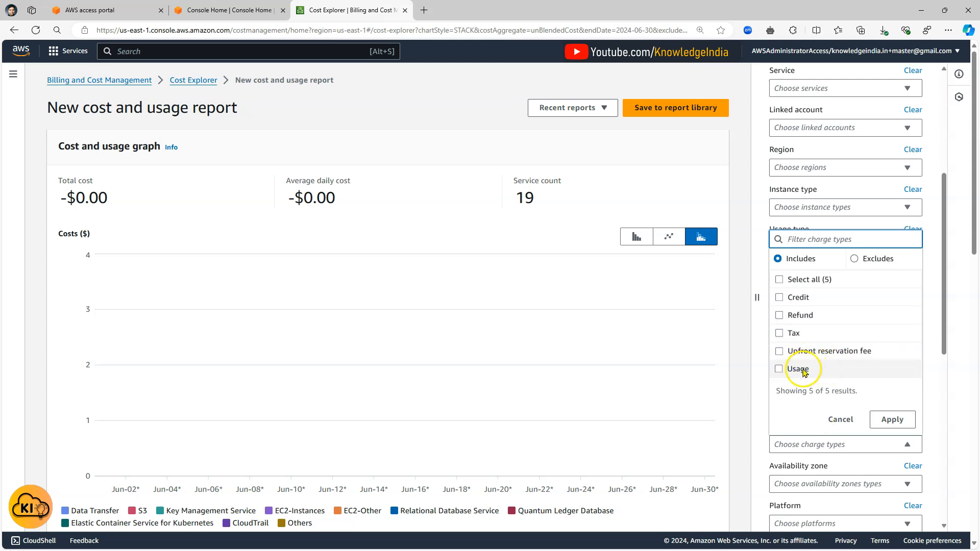
click(779, 369)
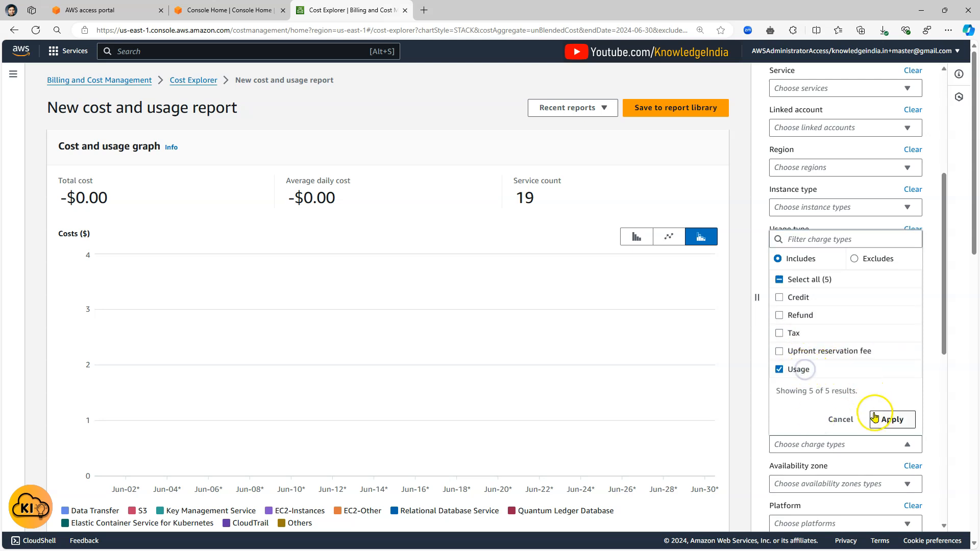
click(892, 420)
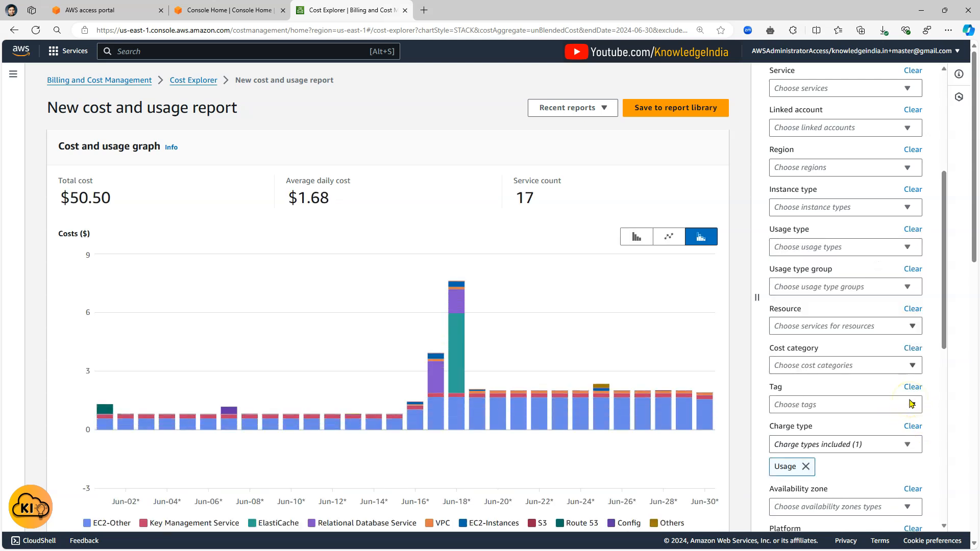
mouse_move(228, 409)
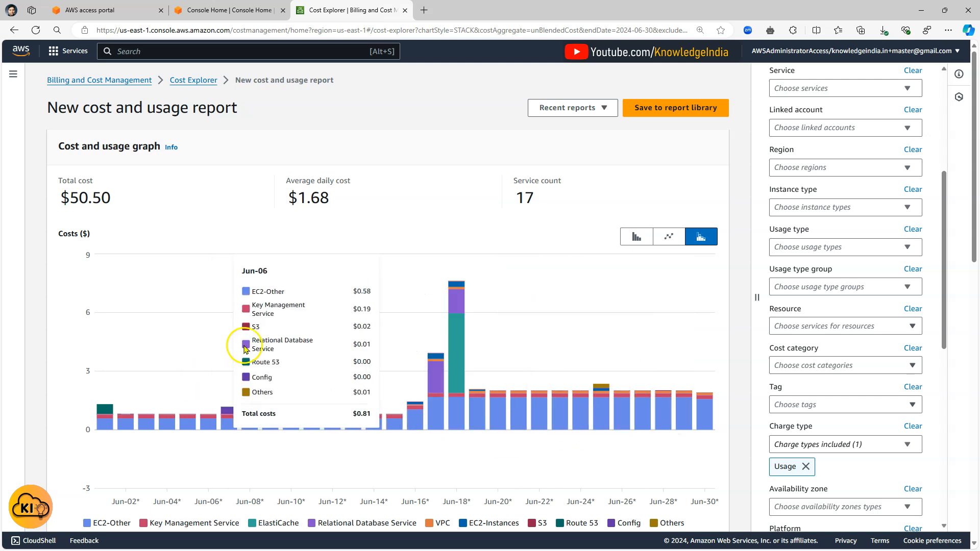
mouse_move(103, 205)
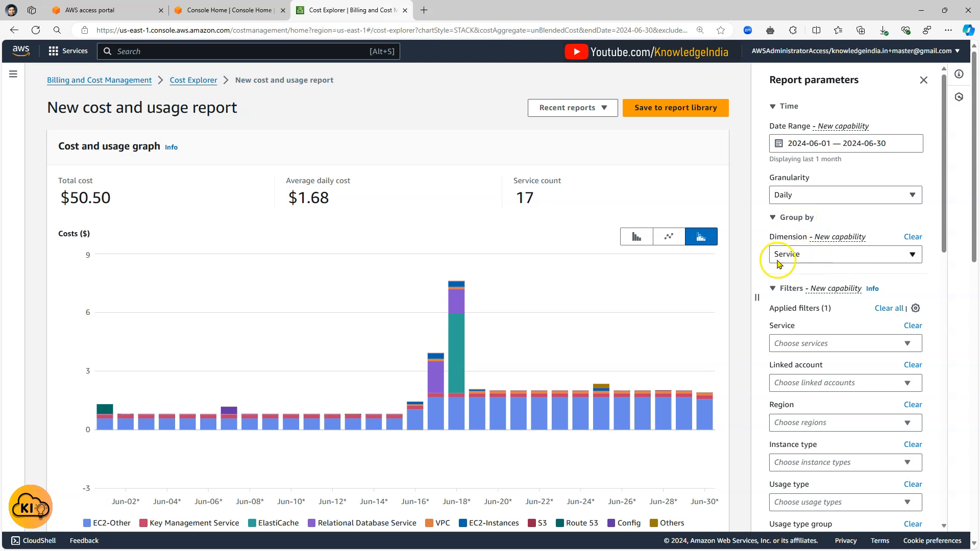
scroll(down, 3)
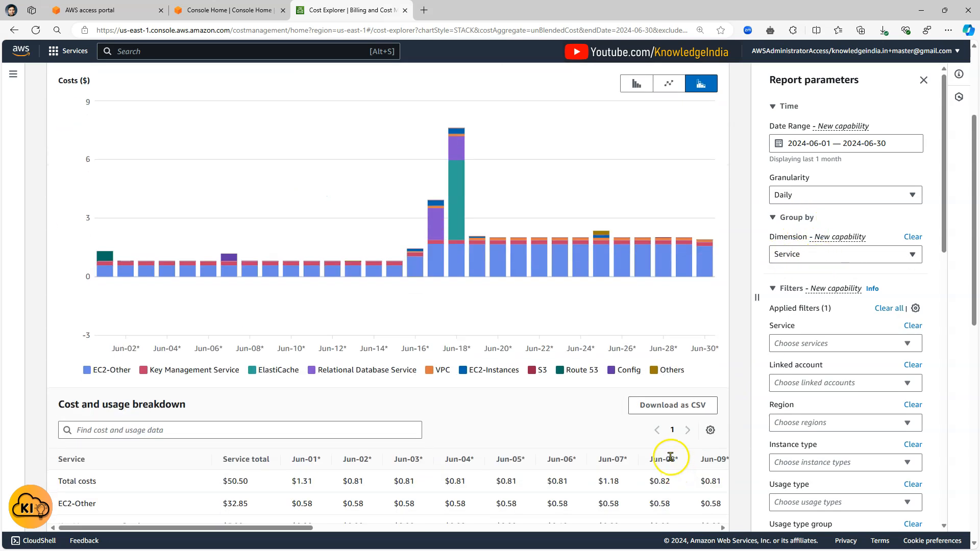
scroll(down, 3)
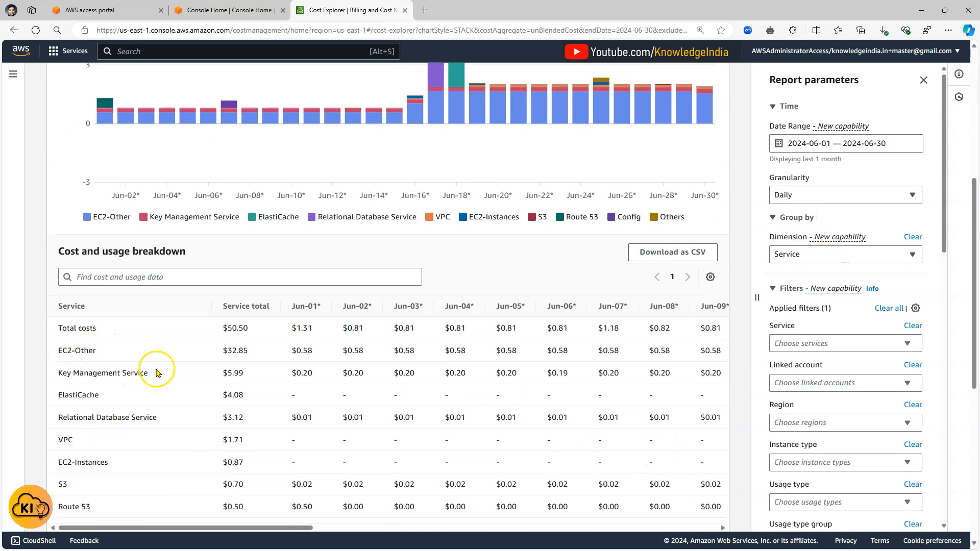
mouse_move(70, 361)
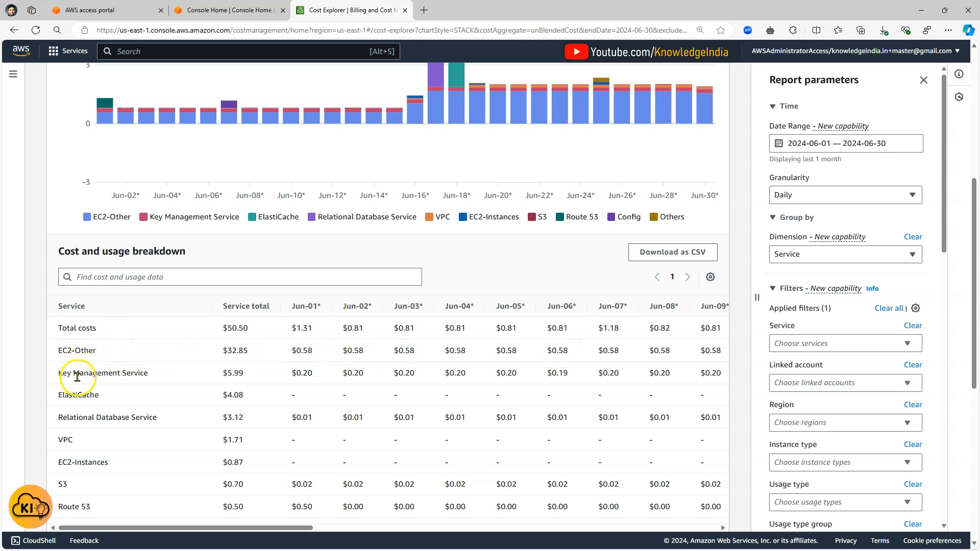
mouse_move(341, 367)
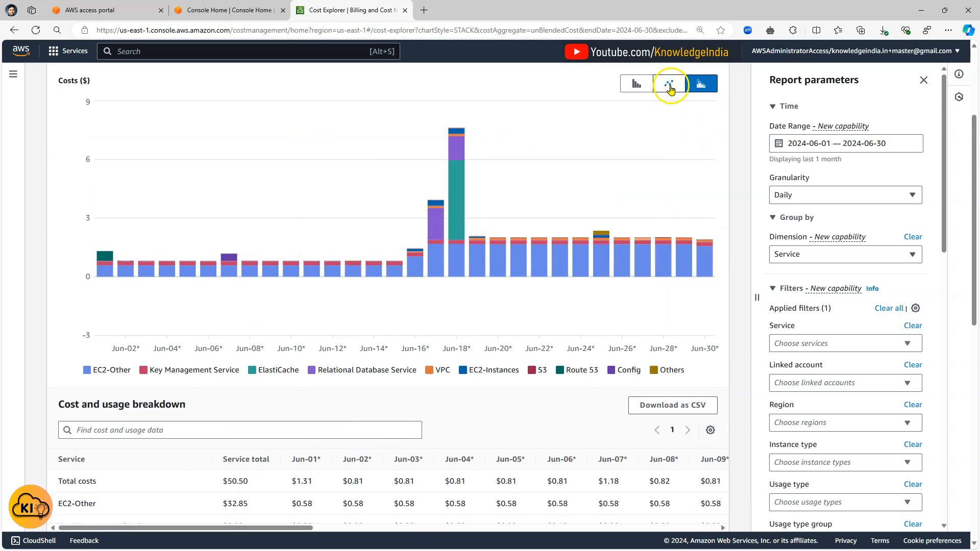
- Switch the June cost graph from stacked bars to a line chart
click(668, 83)
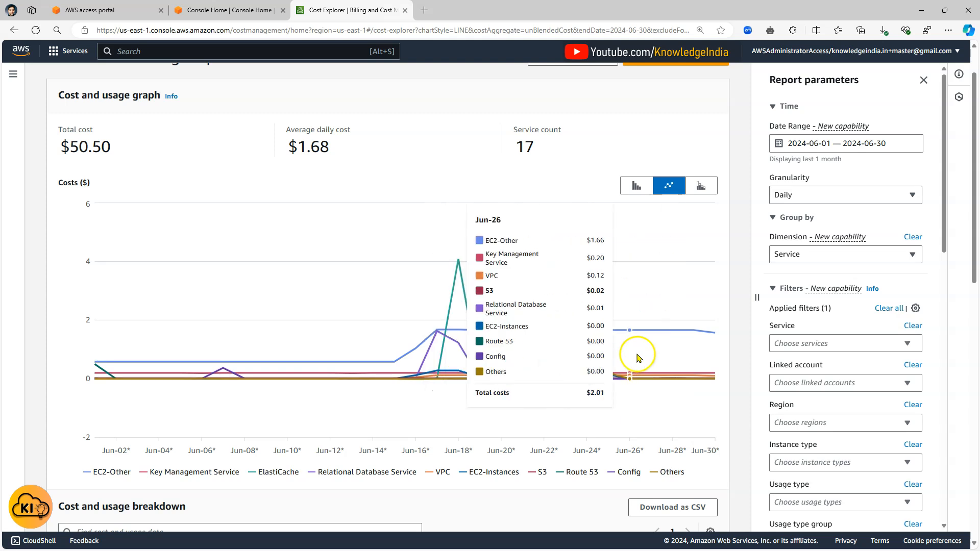
mouse_move(458, 280)
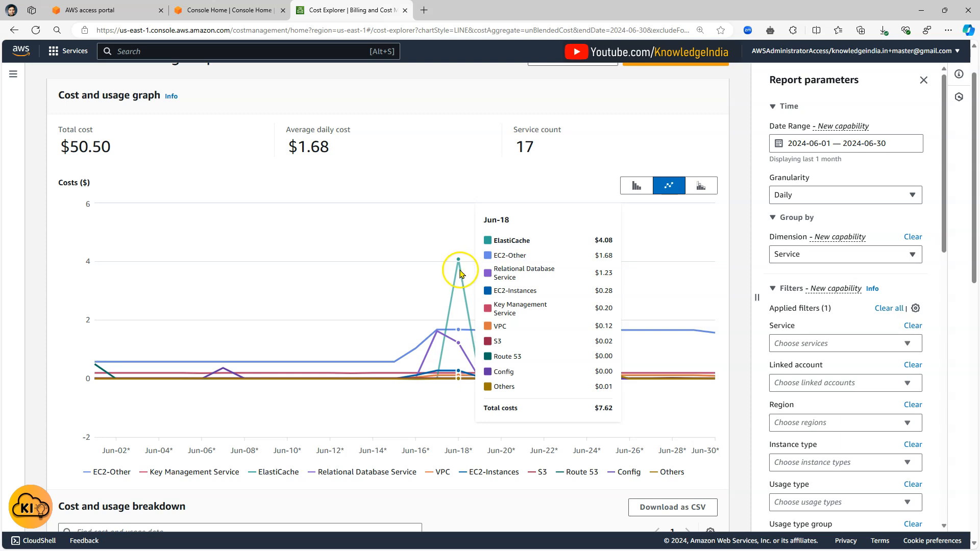
mouse_move(457, 291)
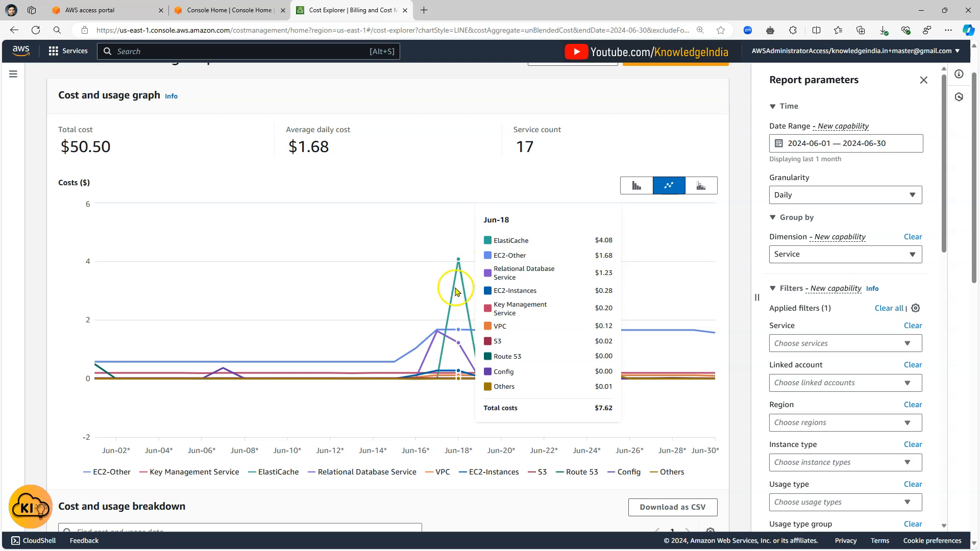
mouse_move(307, 362)
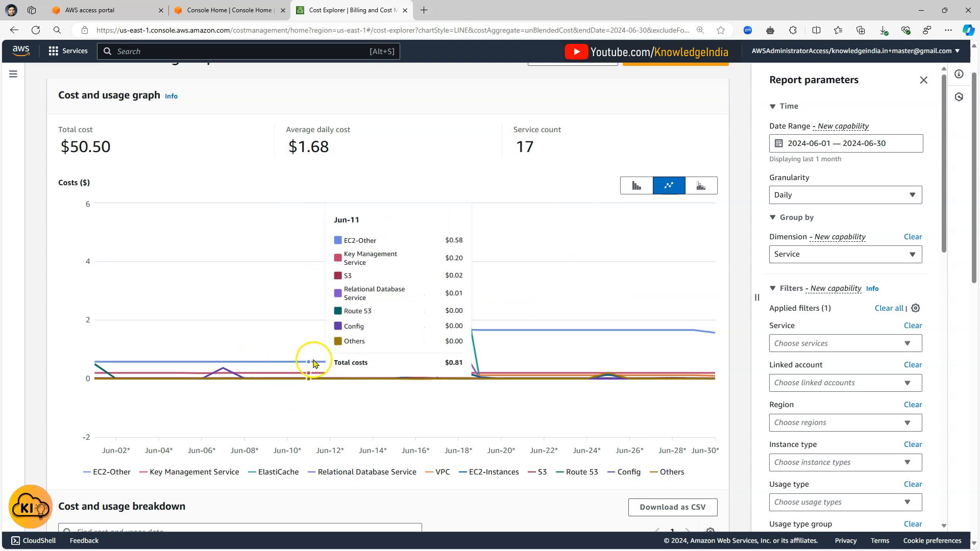
mouse_move(416, 346)
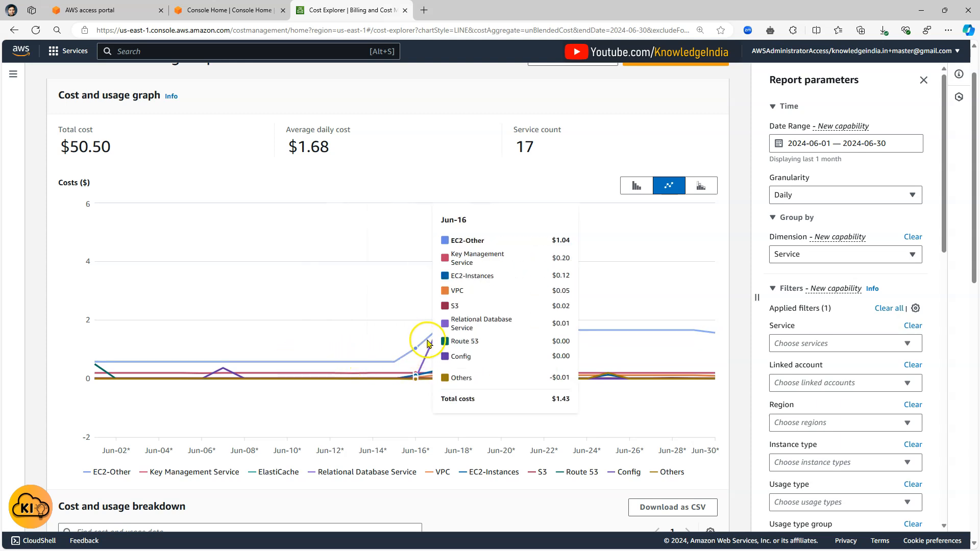
mouse_move(616, 330)
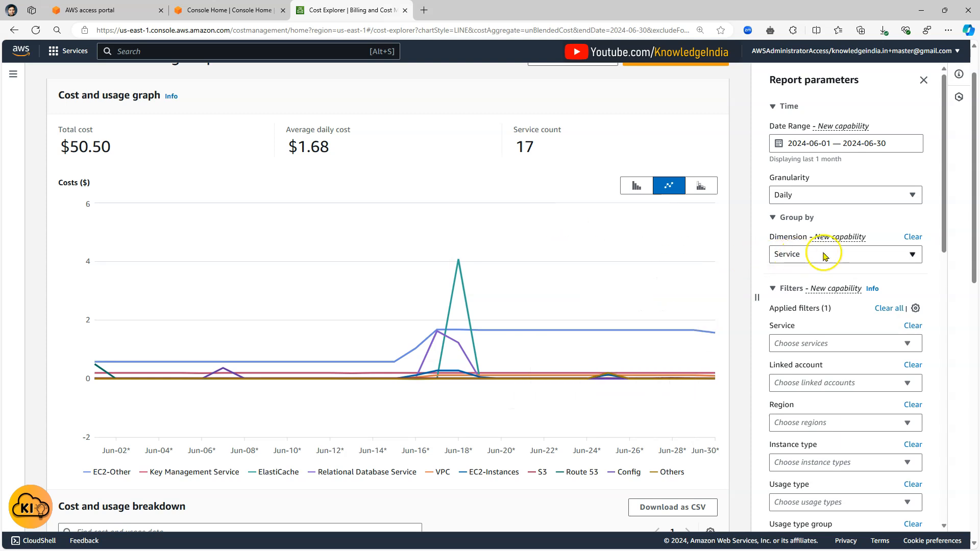
click(844, 254)
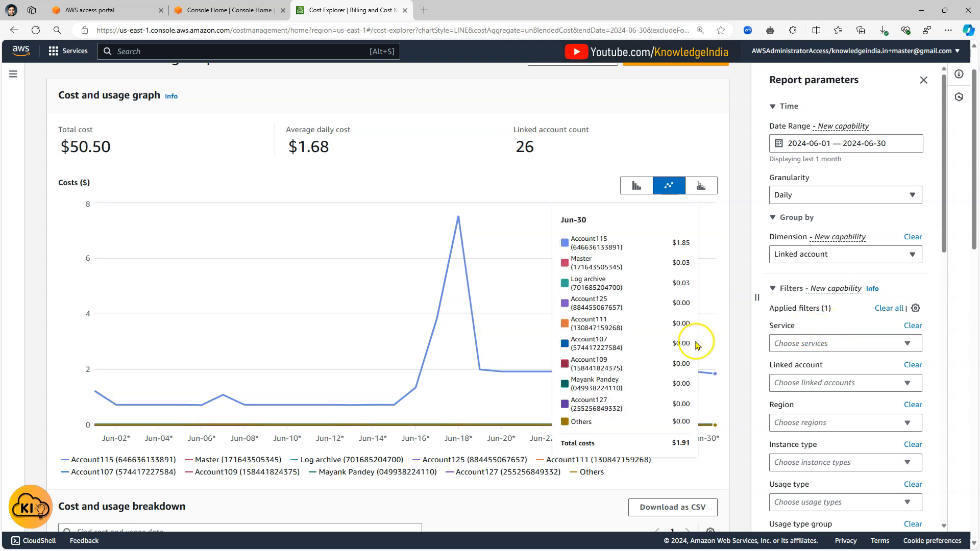
scroll(down, 3)
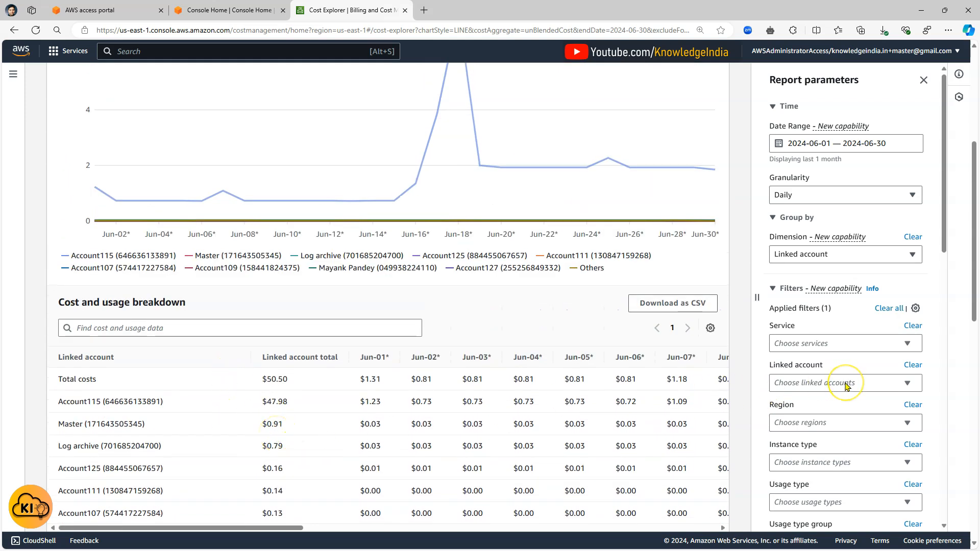
mouse_move(834, 380)
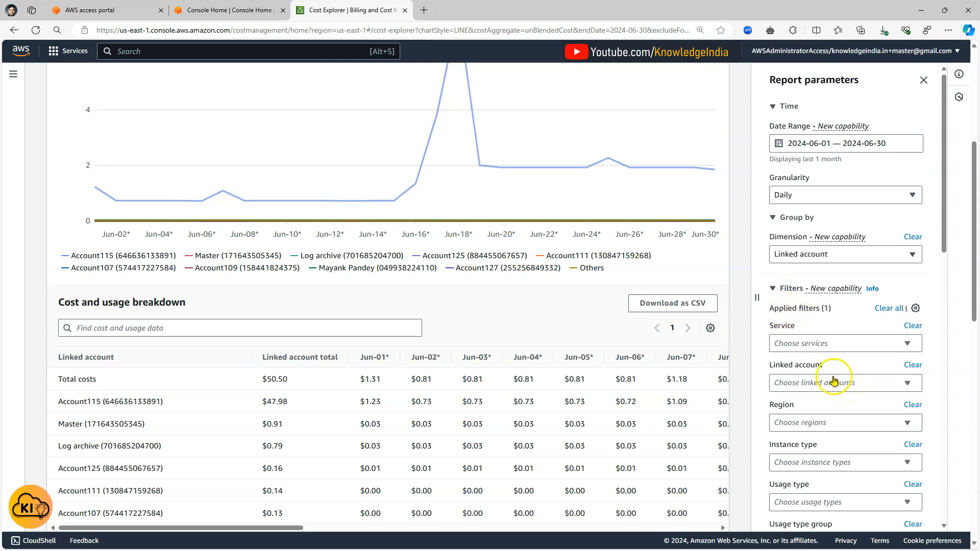
- Filter the linked account to Account115, searched via '115', totaling $47.98
click(840, 383)
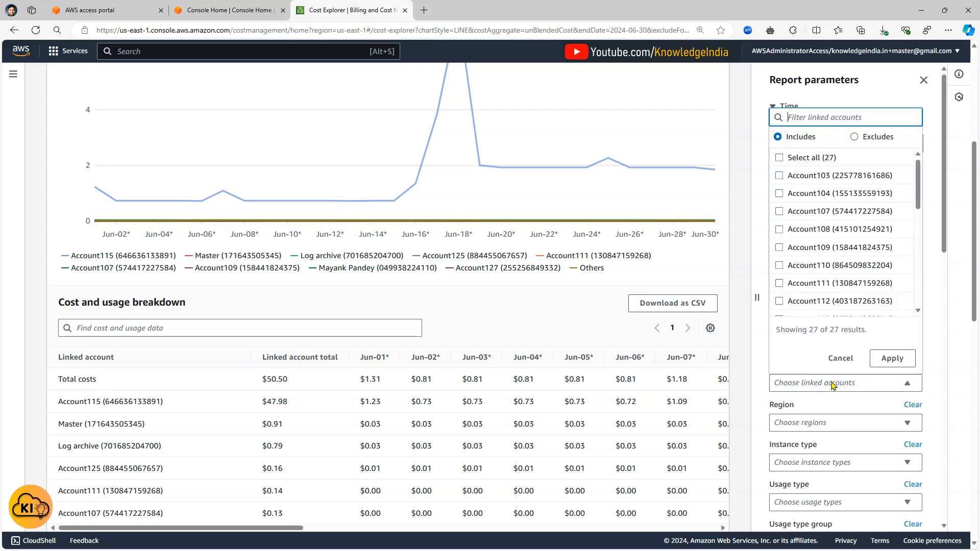
text(115)
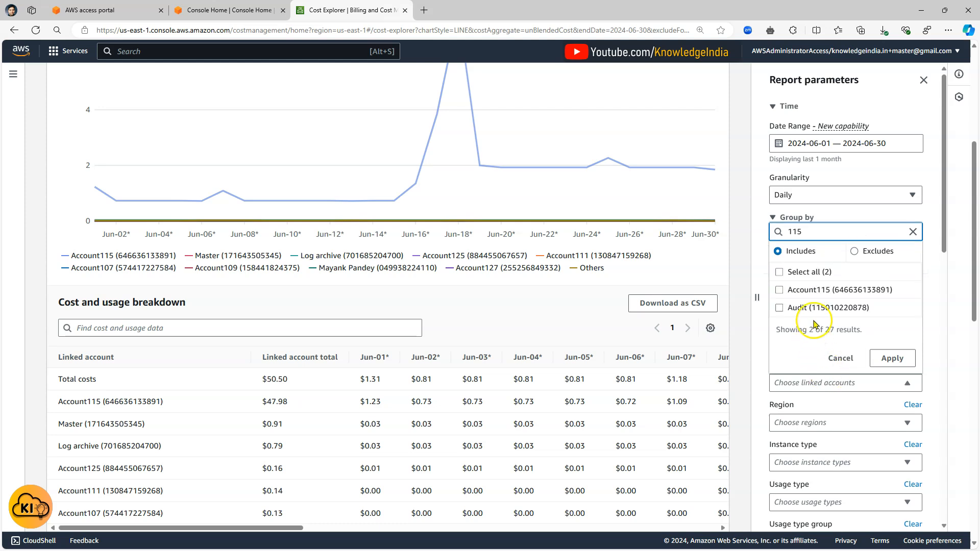
click(778, 289)
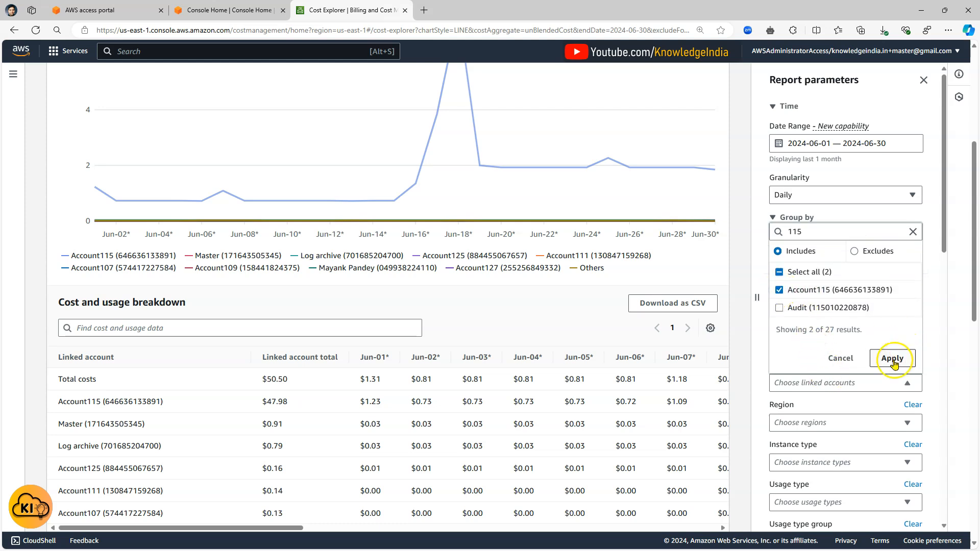
click(891, 357)
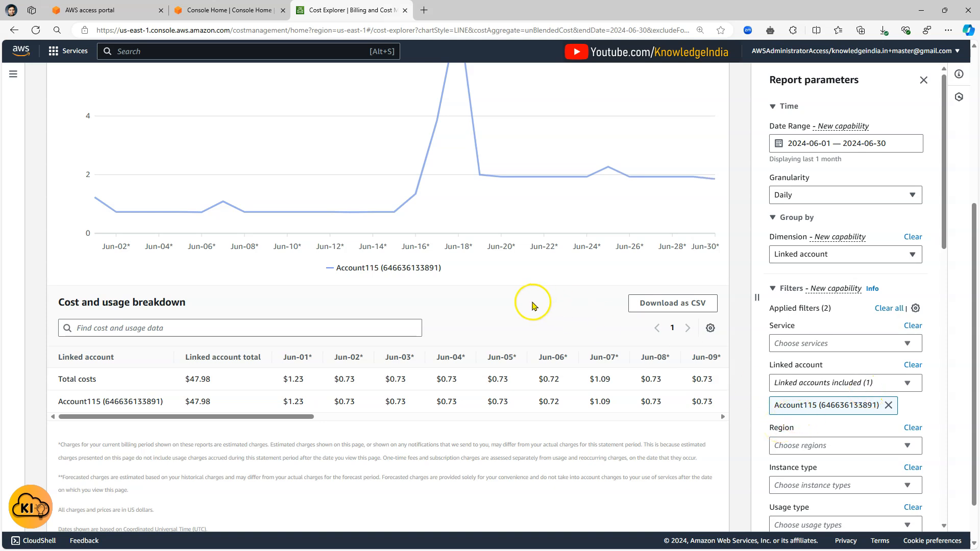
- Group Account115's costs by service and mark the EC2-Other total of $31.42
click(844, 254)
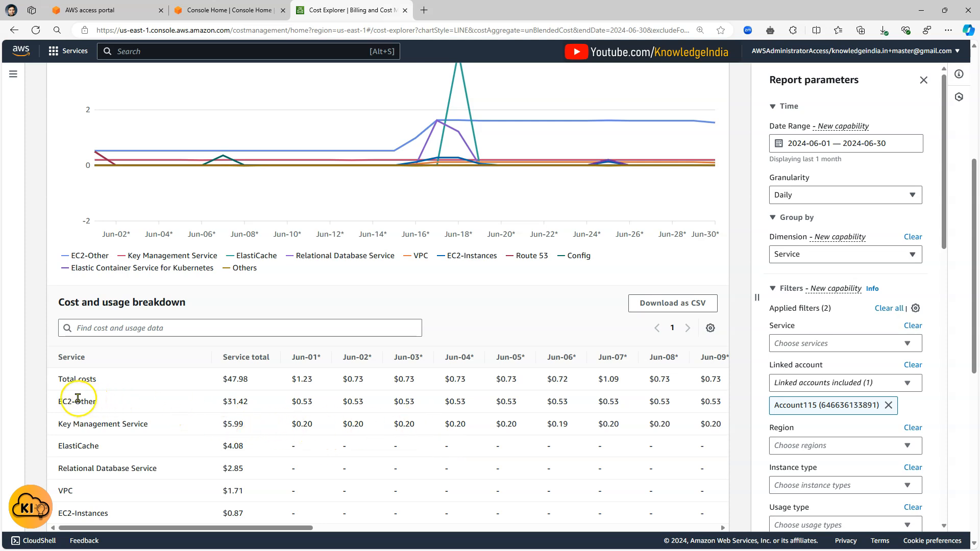
double_click(76, 401)
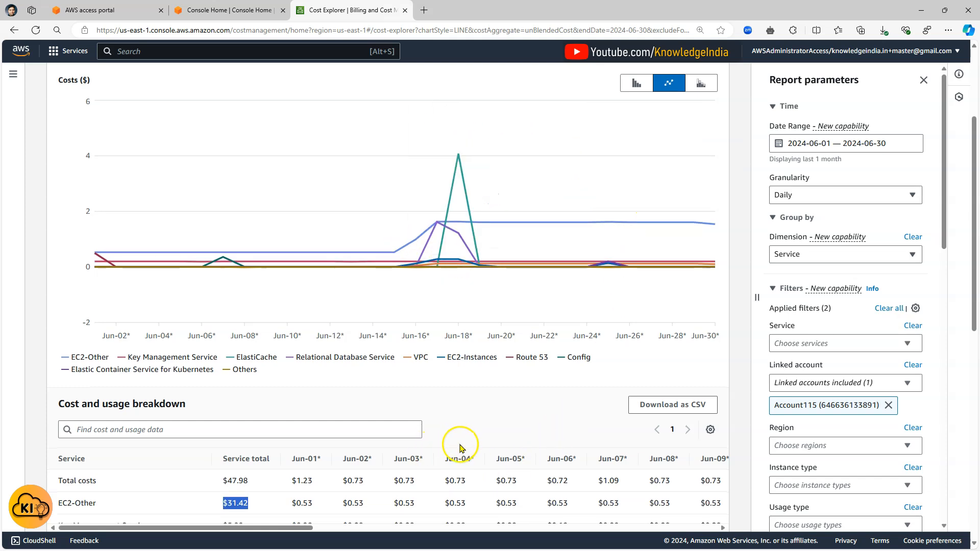
scroll(down, 3)
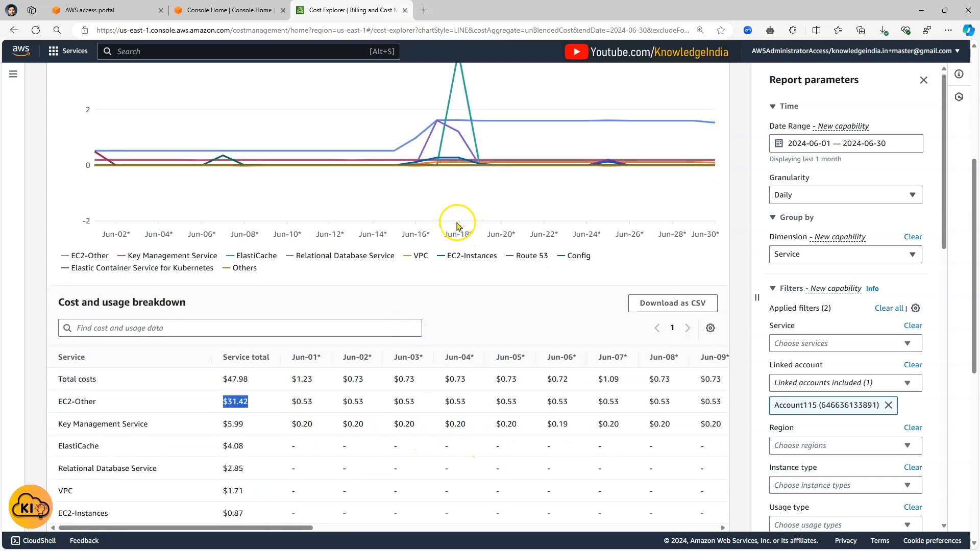
mouse_move(441, 175)
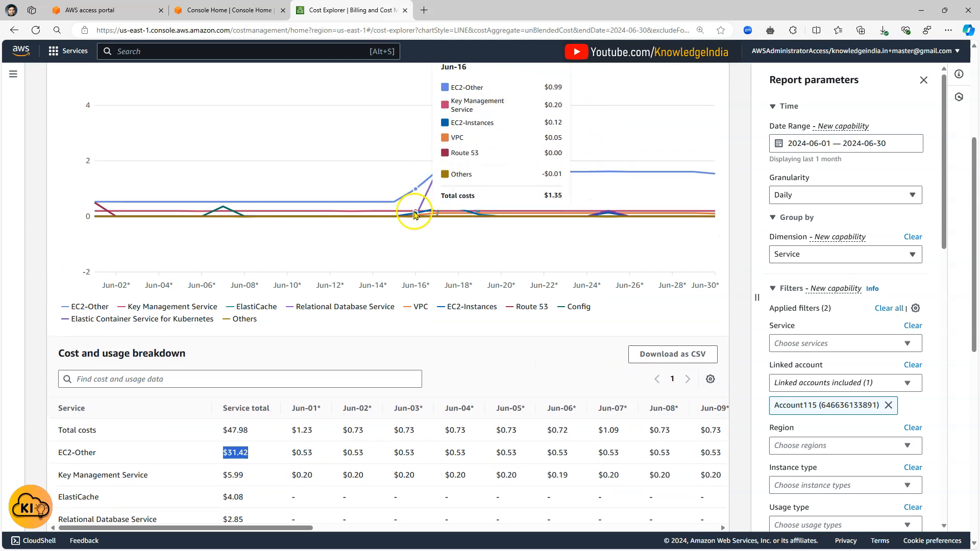
mouse_move(478, 194)
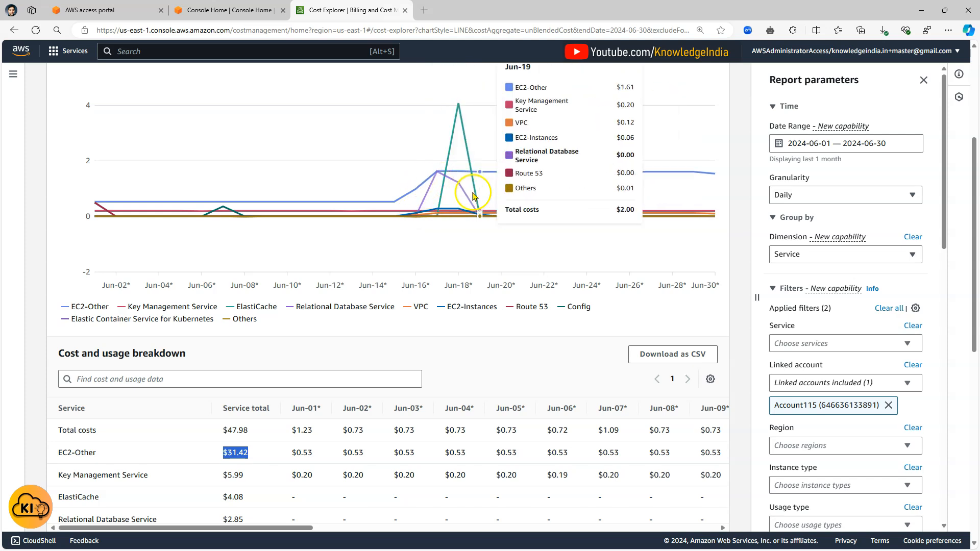
mouse_move(472, 206)
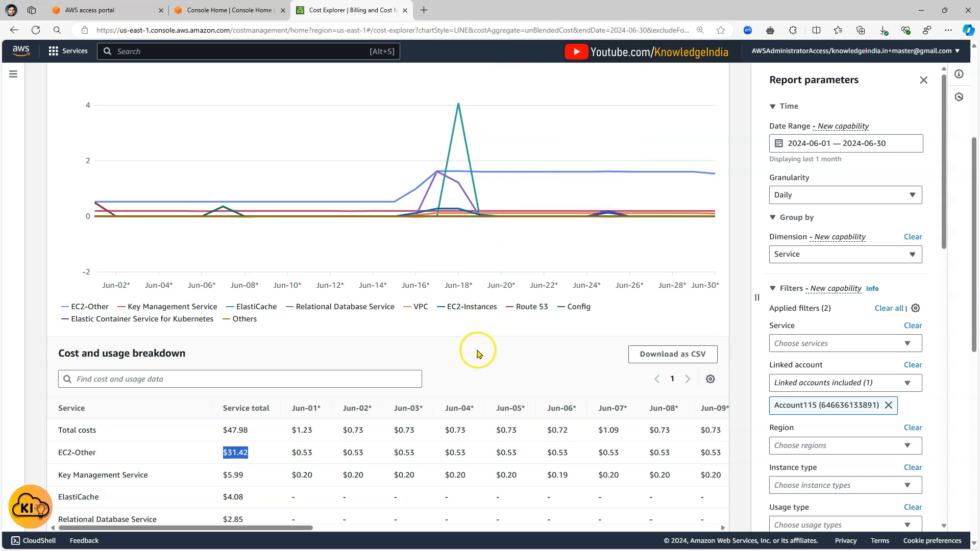
mouse_move(539, 178)
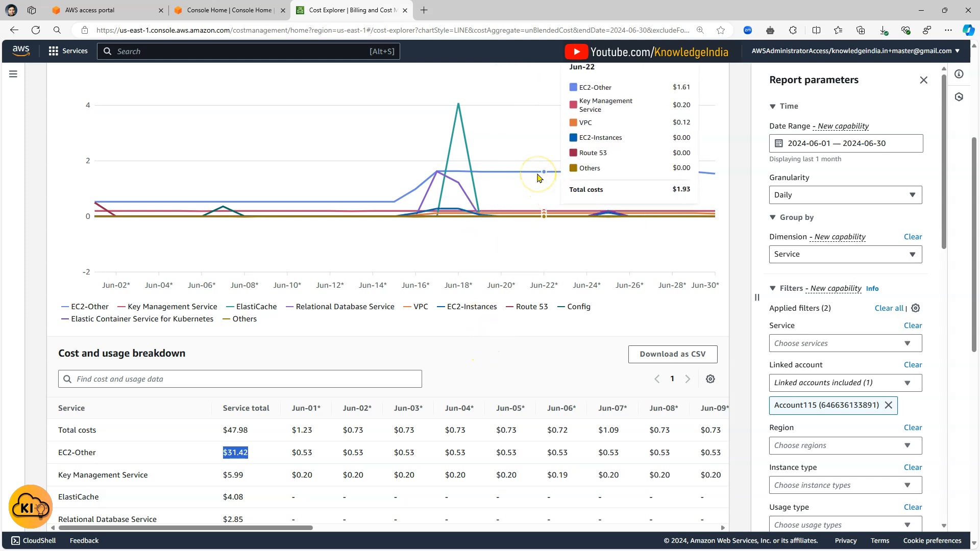
mouse_move(116, 455)
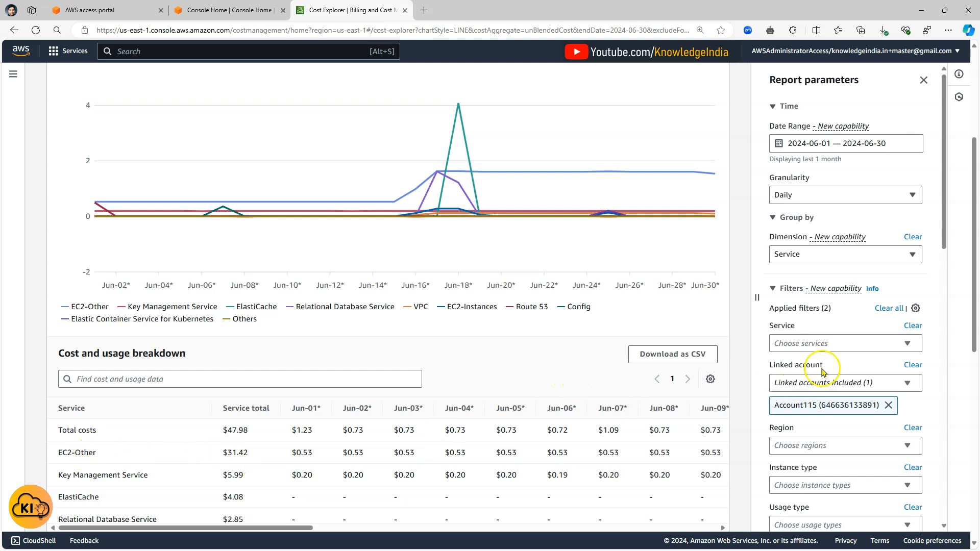
- Filter the service to EC2 - Other, searched via 'ec2', totaling $31.42 for June
click(837, 343)
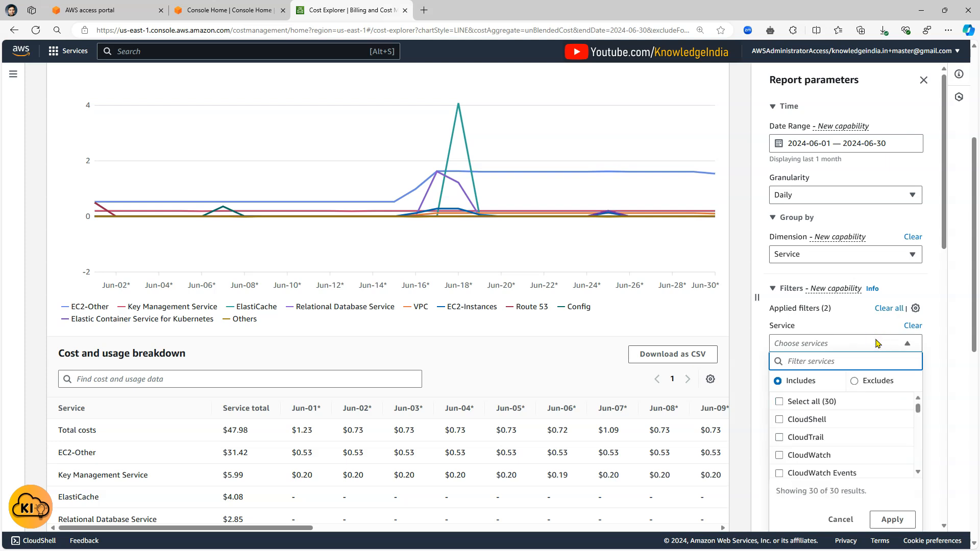
text(ec2)
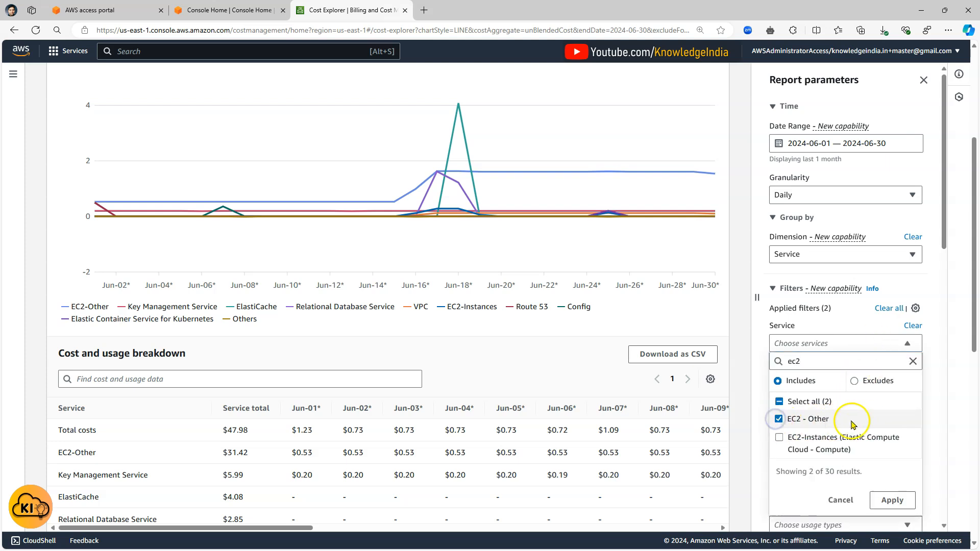
click(892, 500)
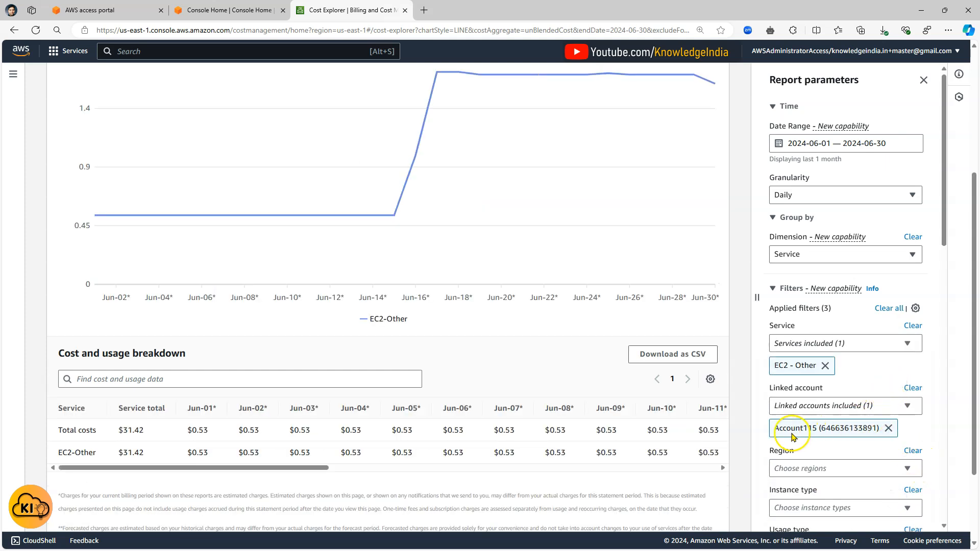
mouse_move(818, 420)
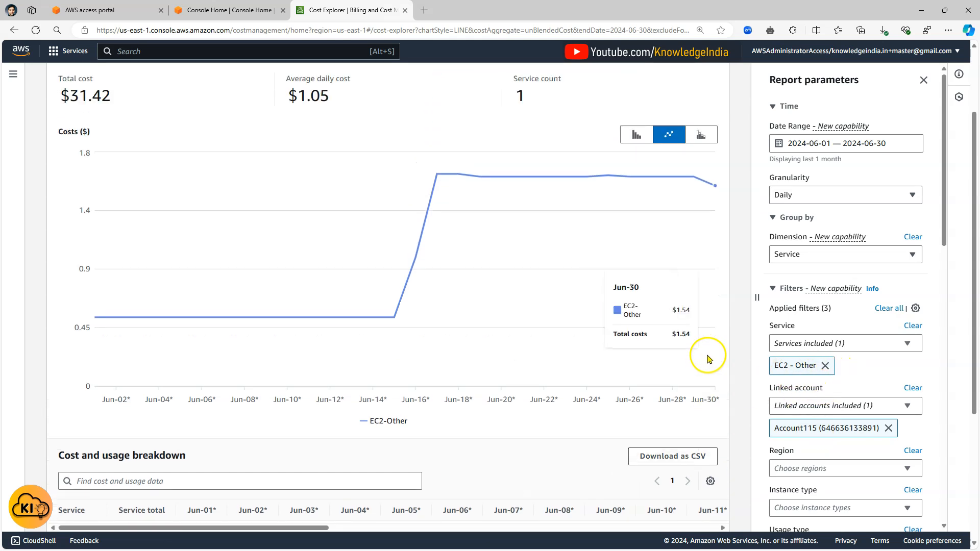
mouse_move(695, 373)
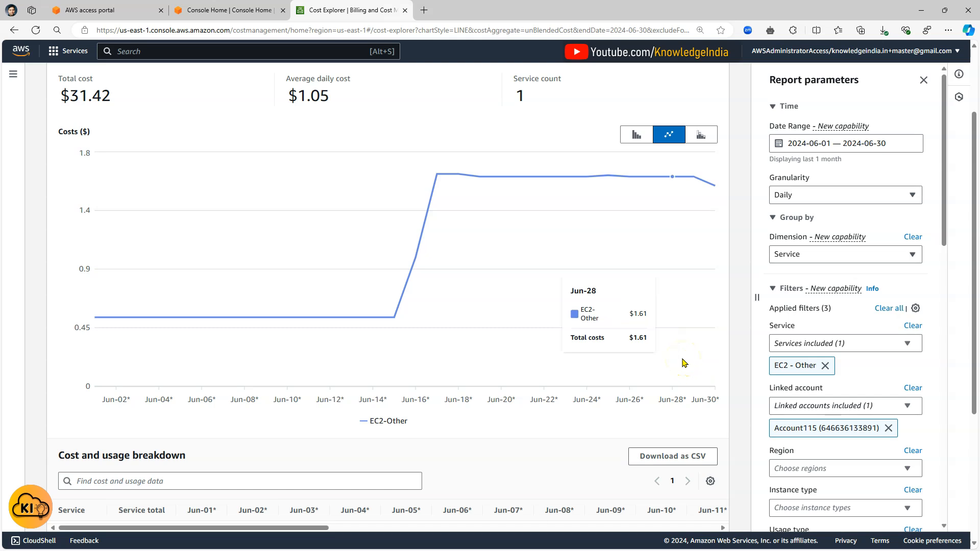
scroll(down, 3)
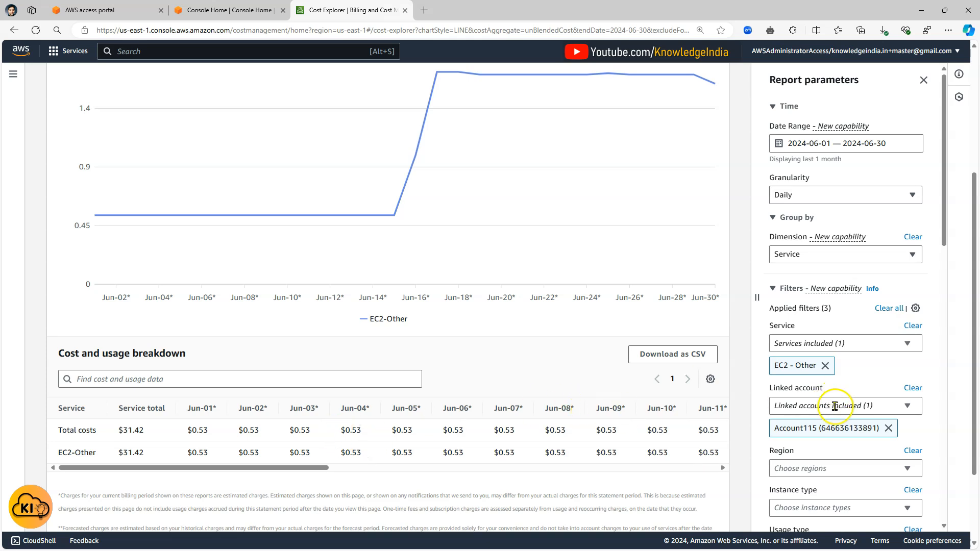
- Show the Group by dimension choices, such as Usage type, for the EC2-Other report
click(844, 254)
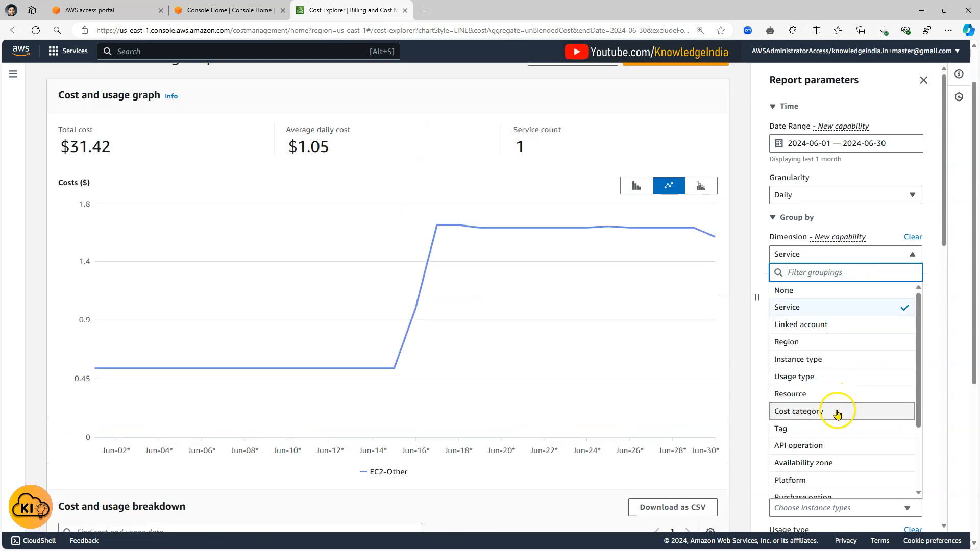
scroll(down, 3)
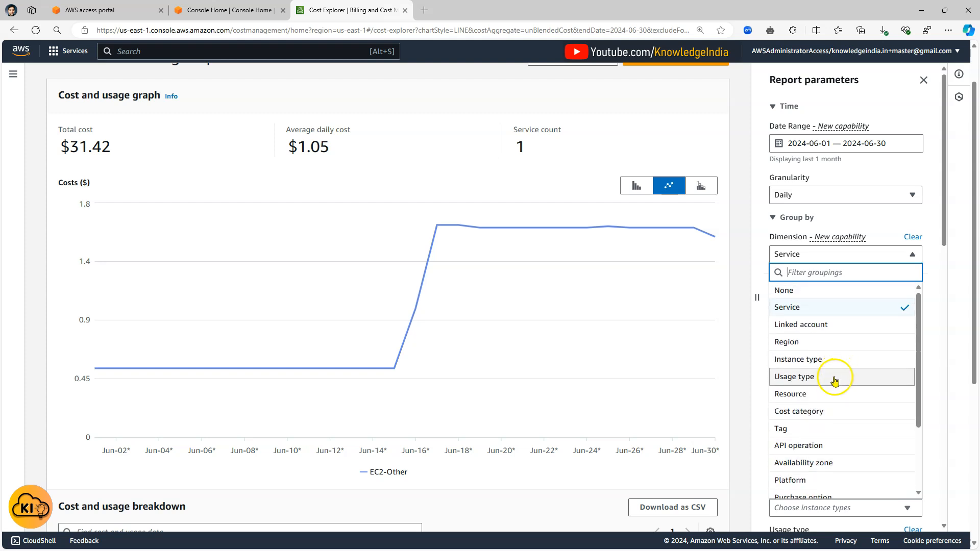
mouse_move(817, 342)
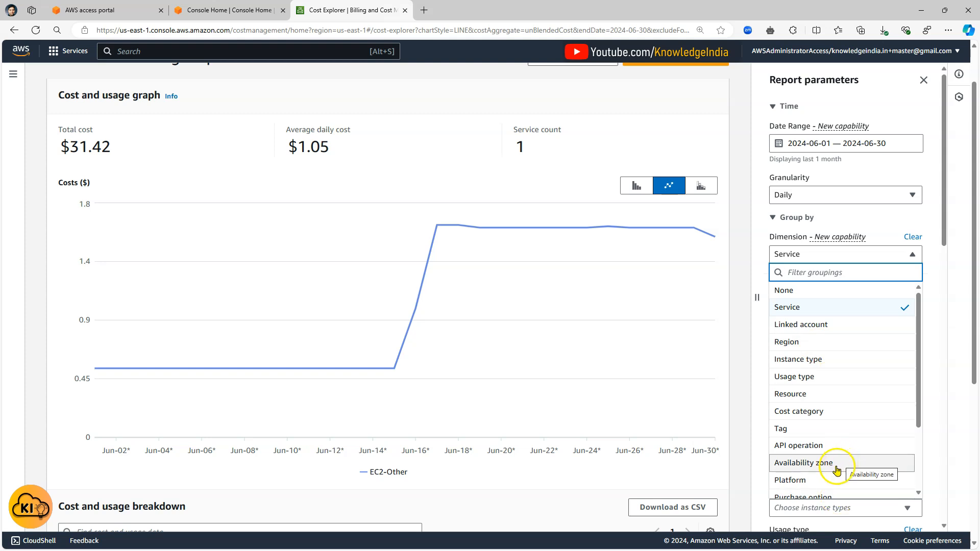
mouse_move(786, 324)
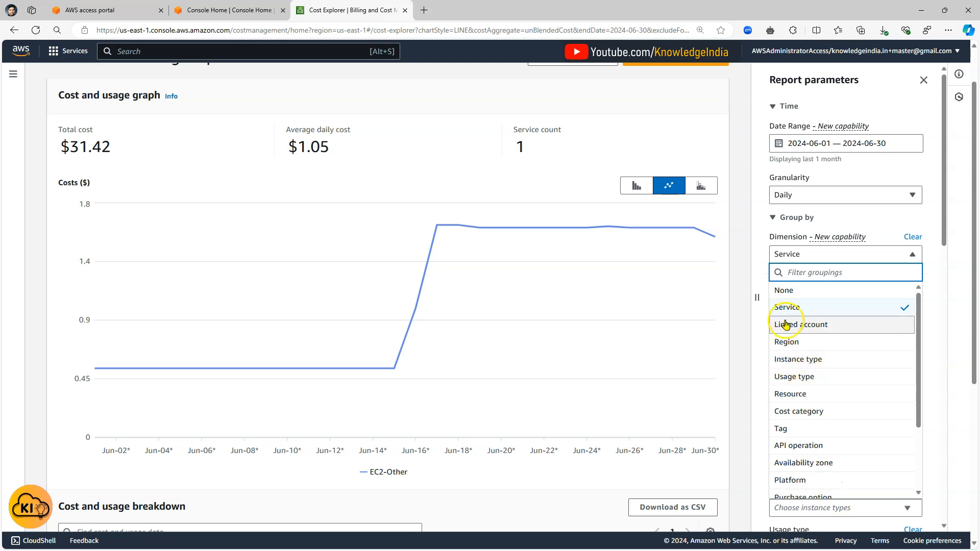
mouse_move(814, 376)
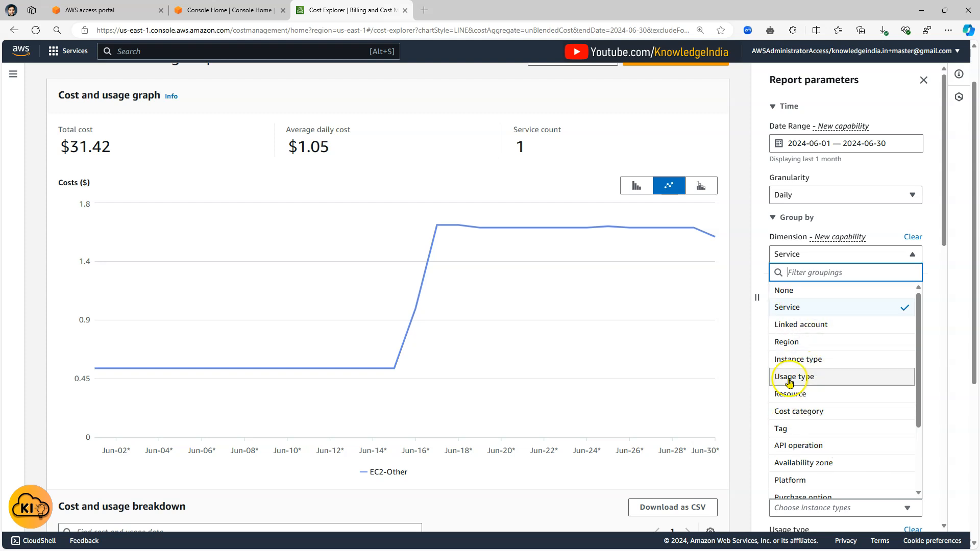
mouse_move(792, 377)
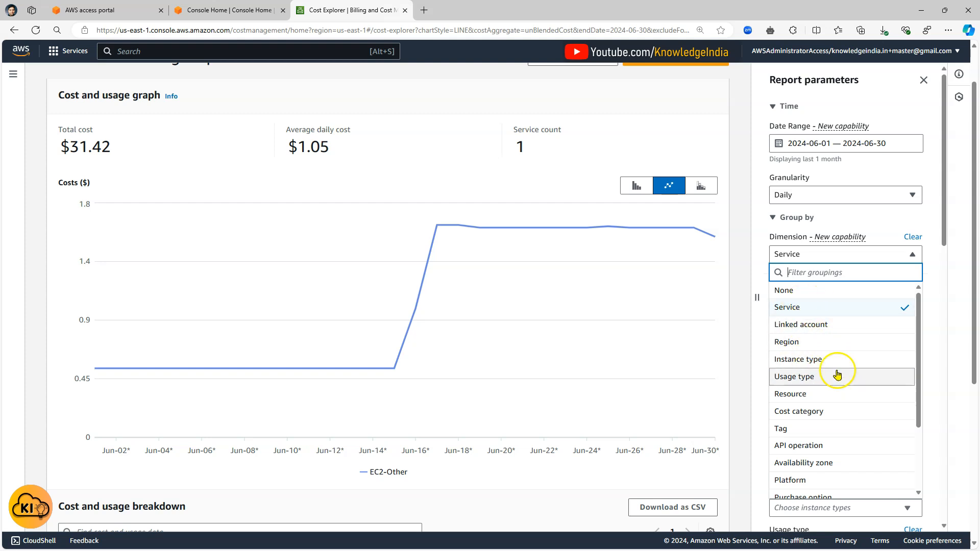
mouse_move(836, 410)
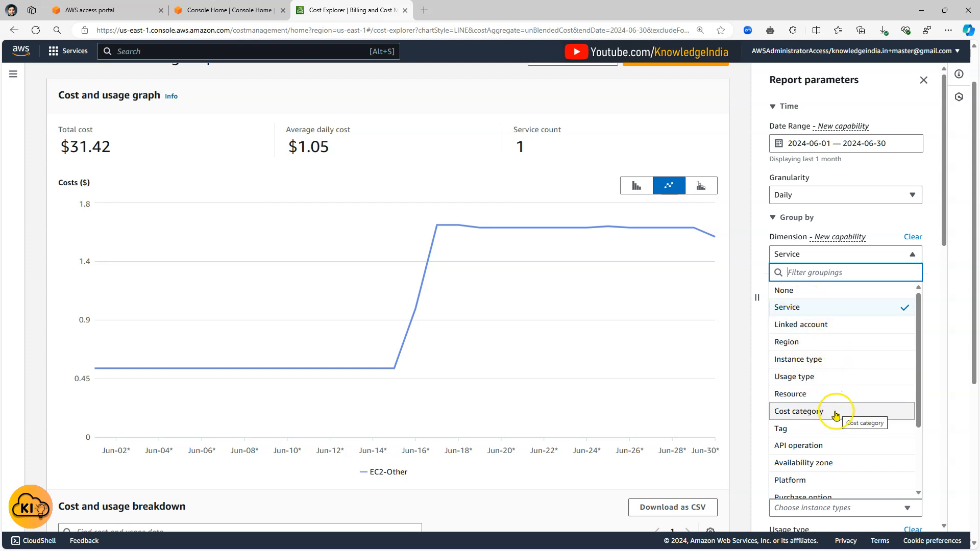
mouse_move(831, 394)
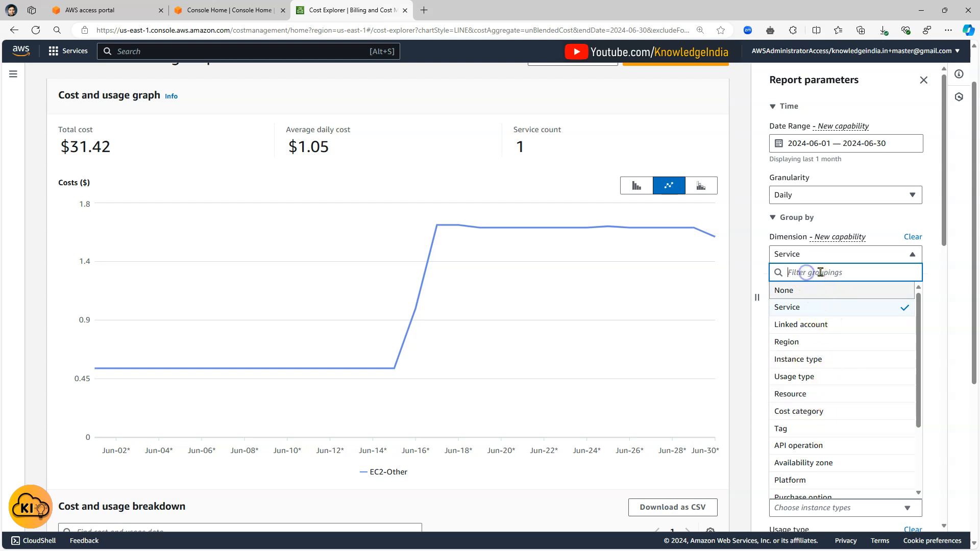
mouse_move(819, 279)
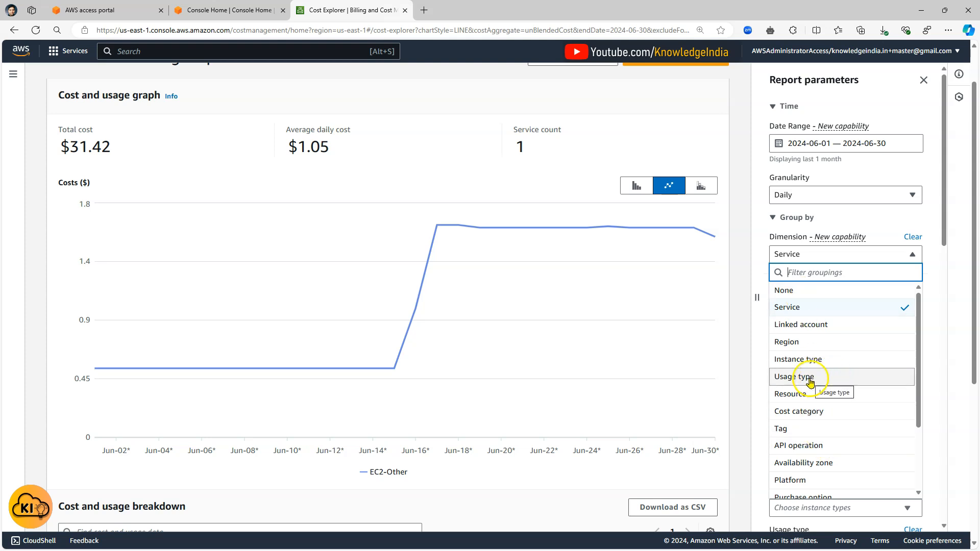
click(795, 377)
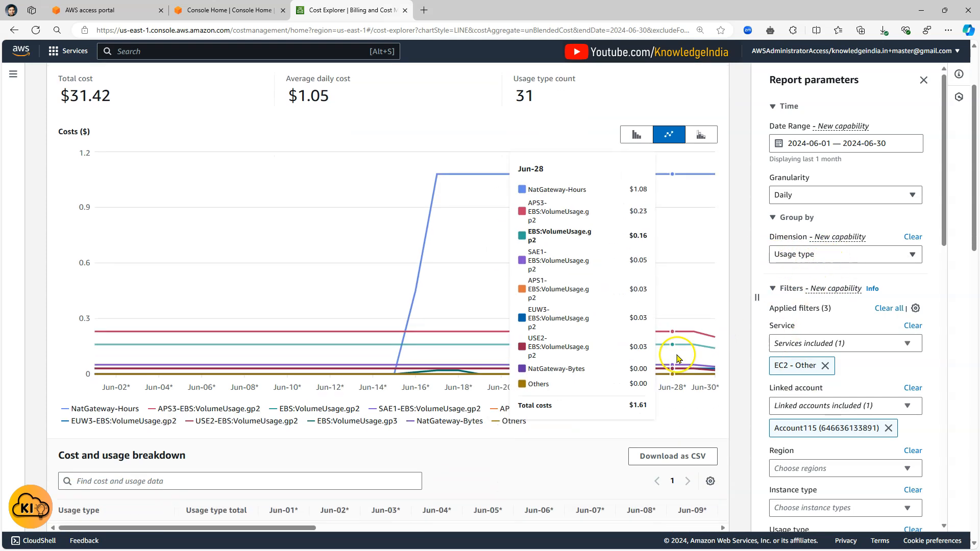
scroll(down, 3)
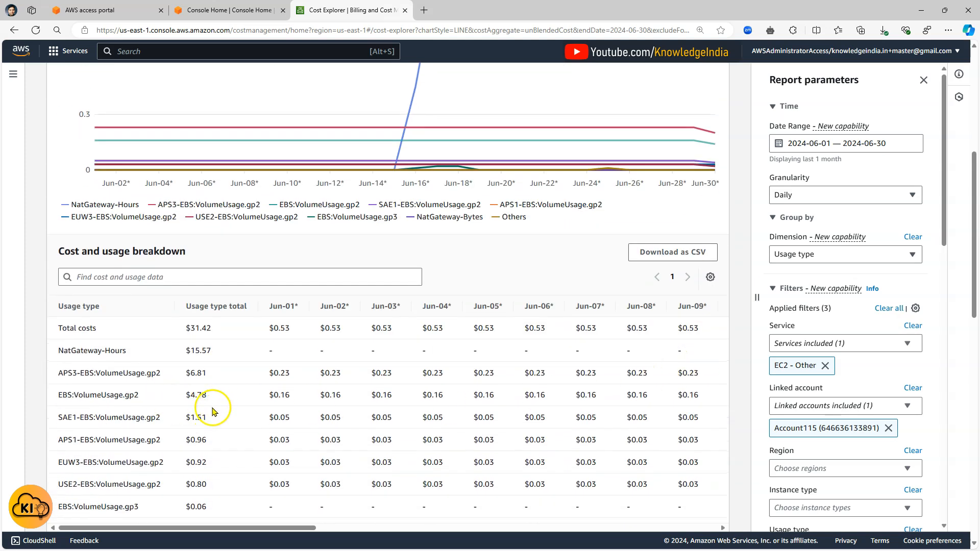
mouse_move(180, 423)
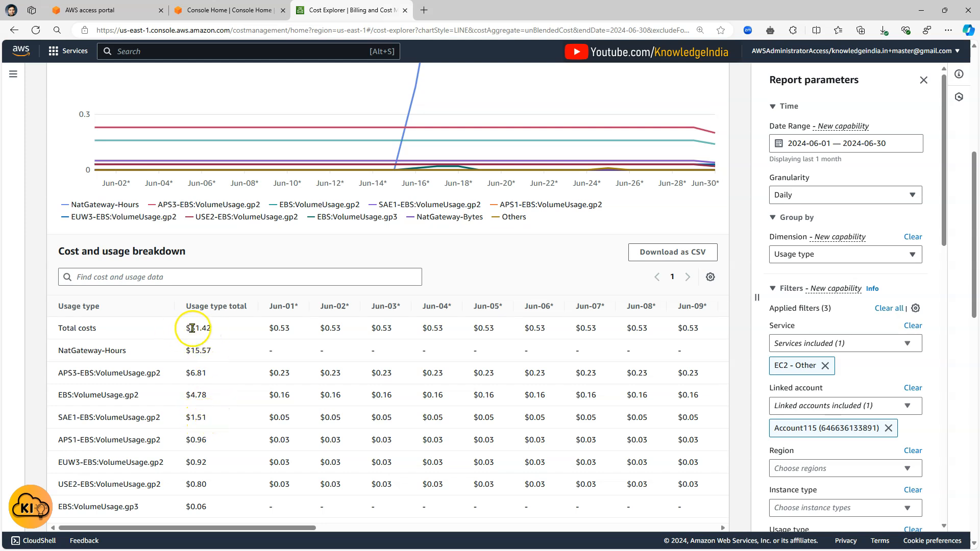
mouse_move(217, 335)
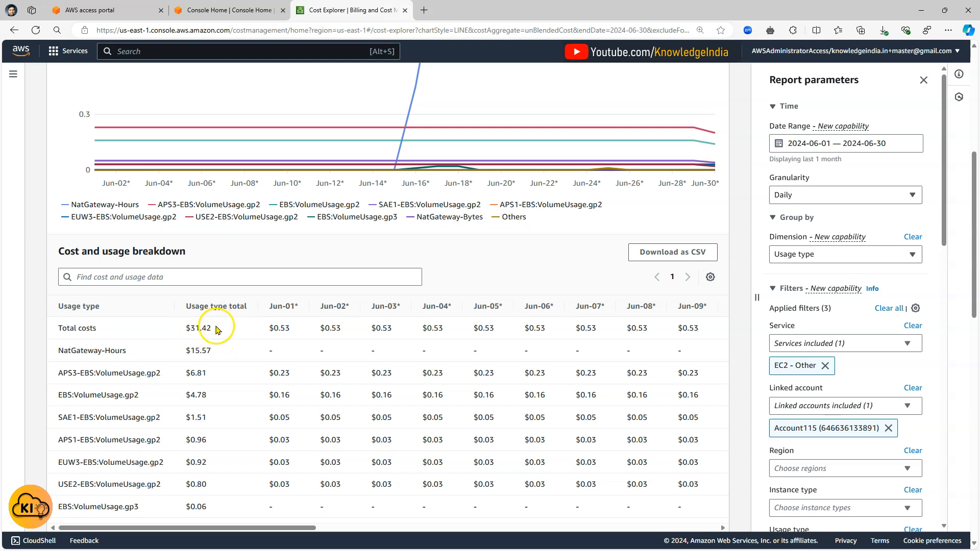
mouse_move(148, 401)
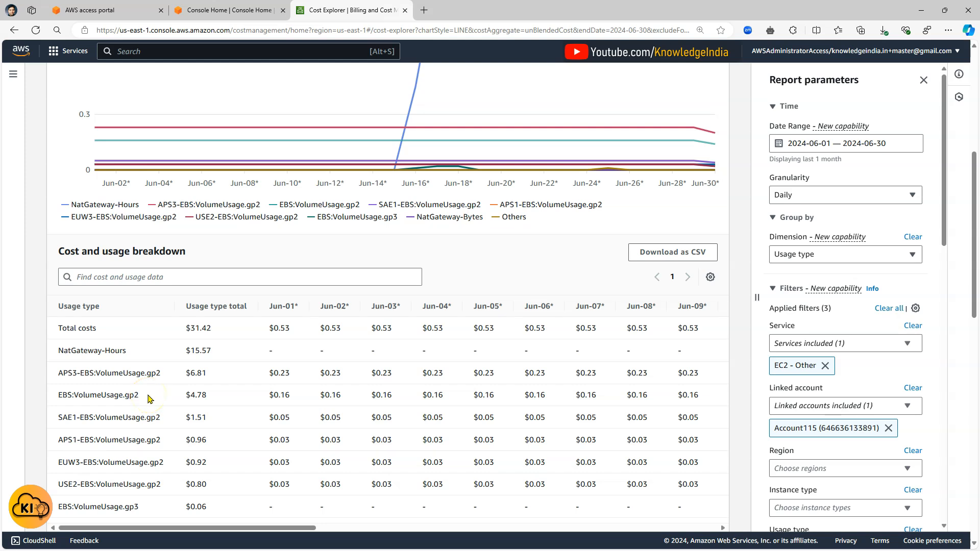
scroll(down, 3)
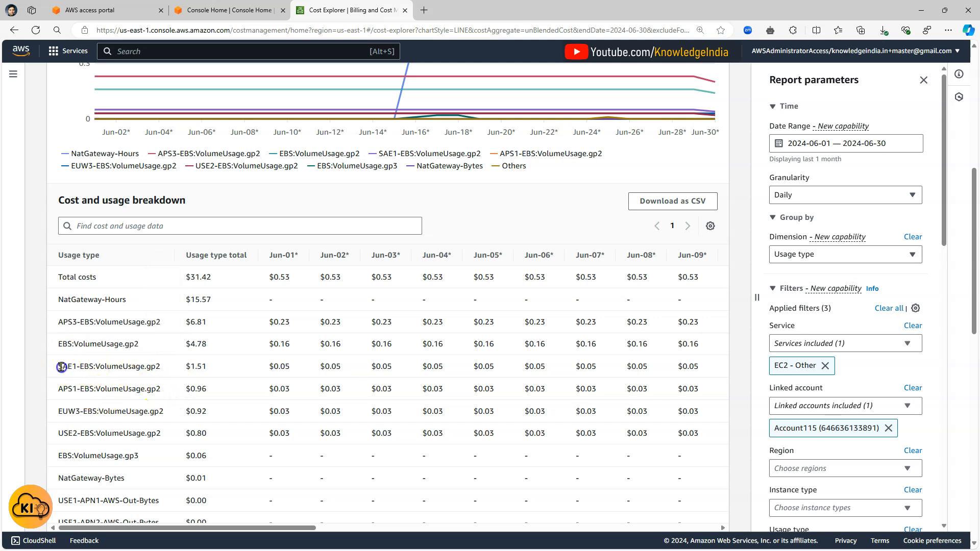
double_click(109, 366)
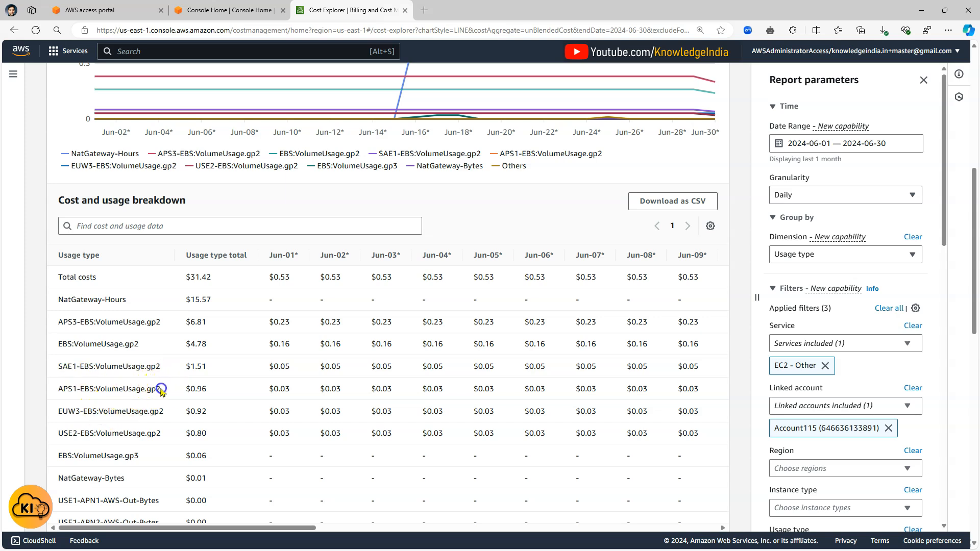
double_click(109, 389)
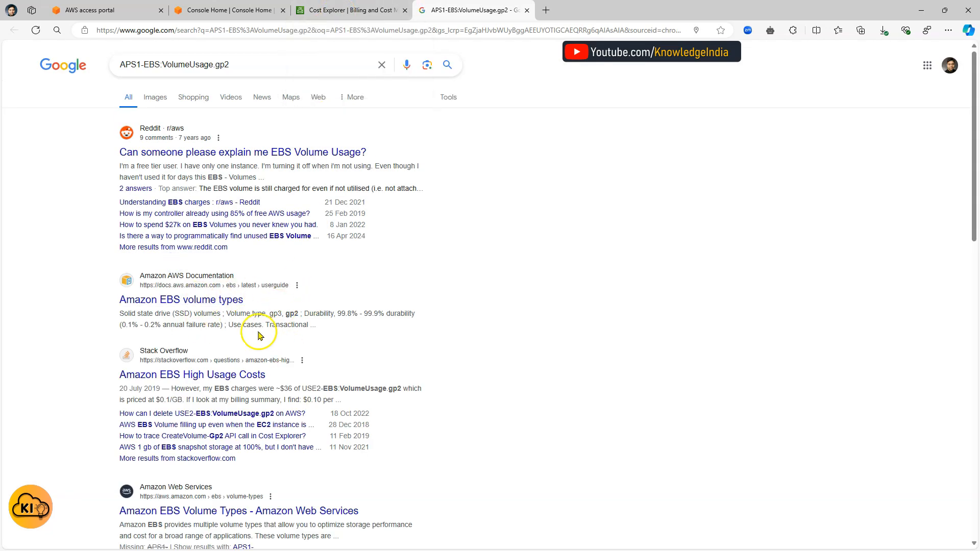
- Return to the Cost Explorer tab showing the APS1-EBS:VolumeUsage.gp2 row at $0.96
click(350, 10)
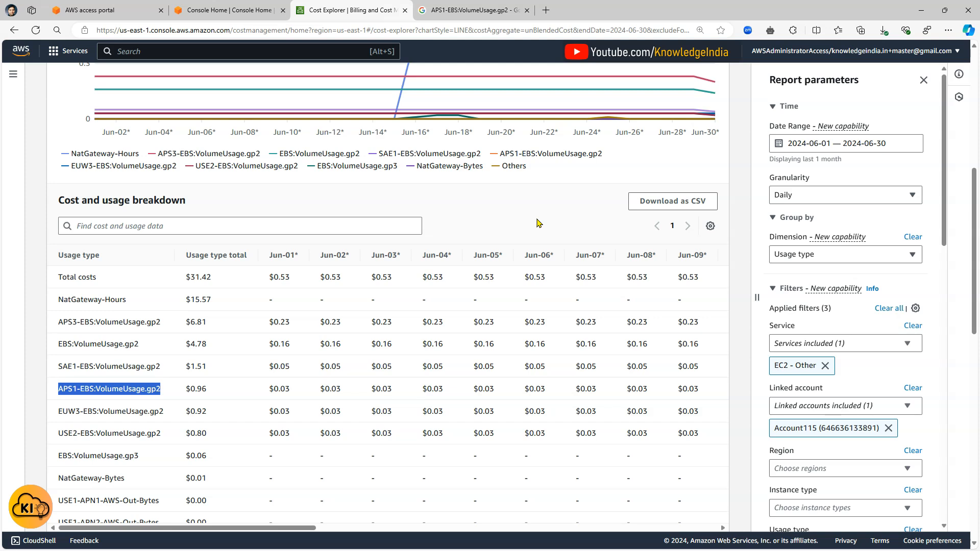
mouse_move(100, 405)
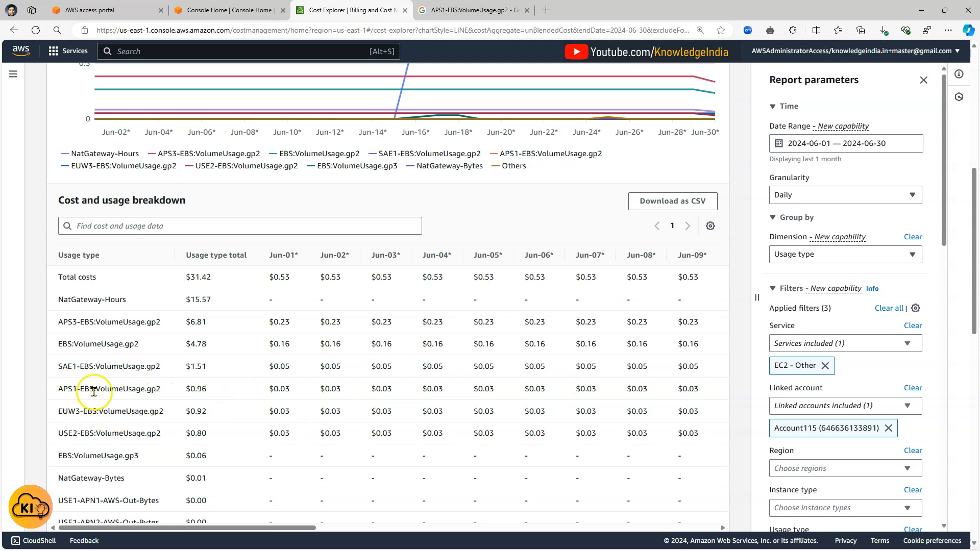
double_click(115, 389)
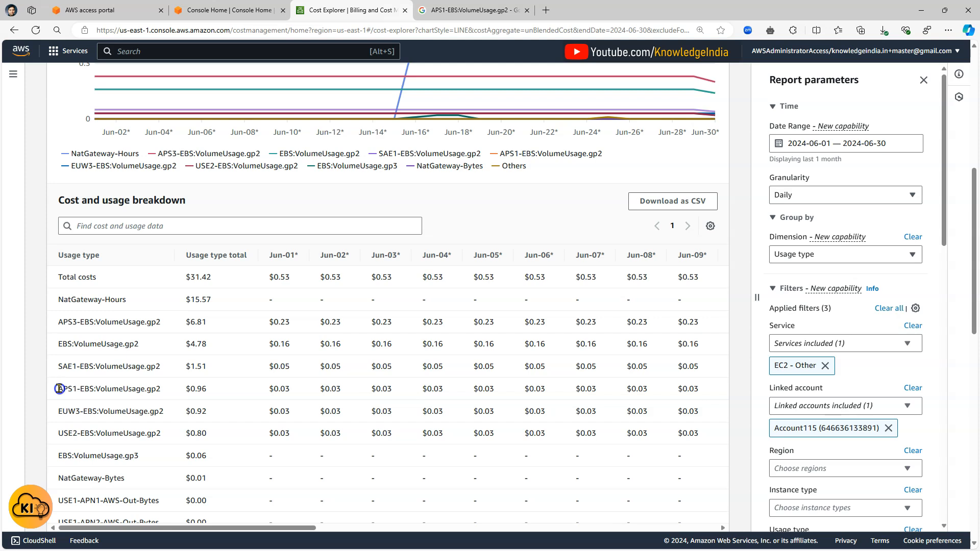
double_click(68, 389)
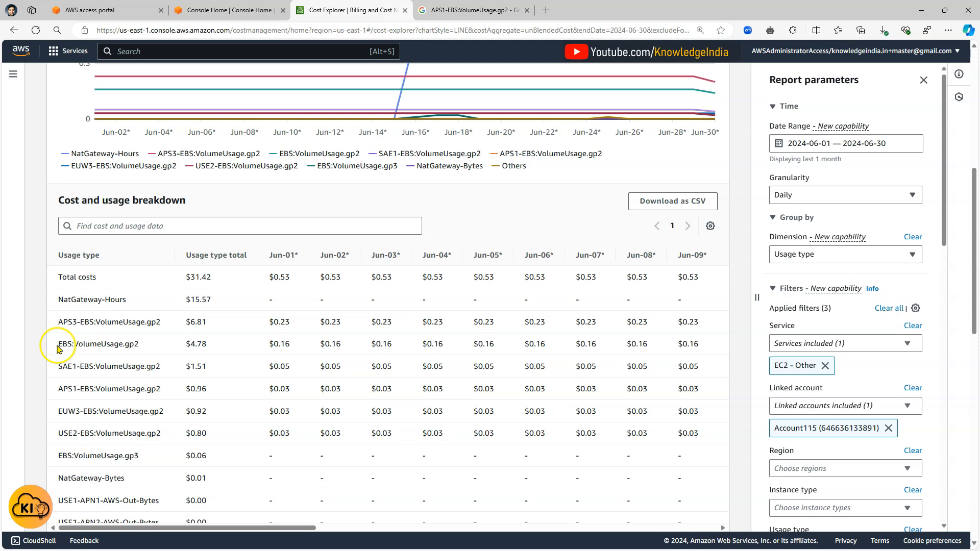
double_click(62, 344)
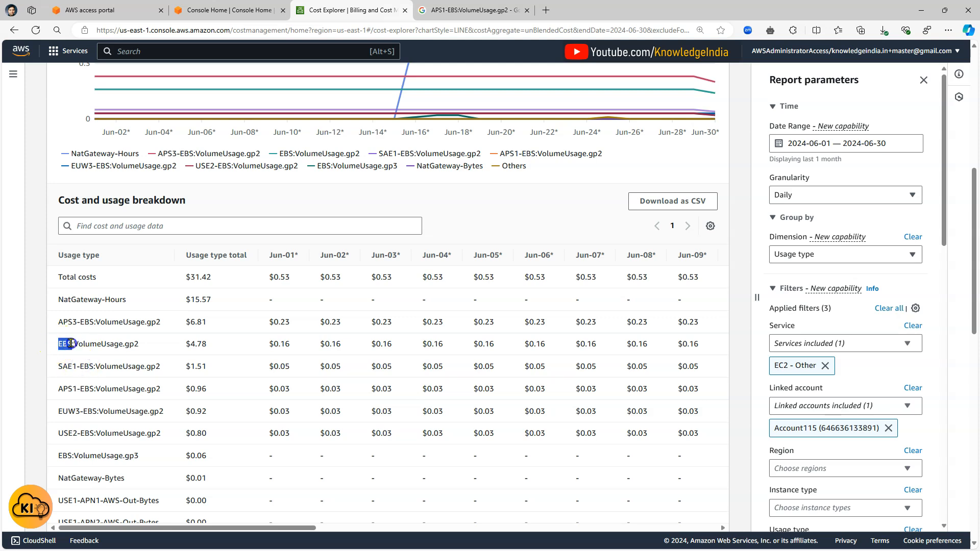
double_click(97, 344)
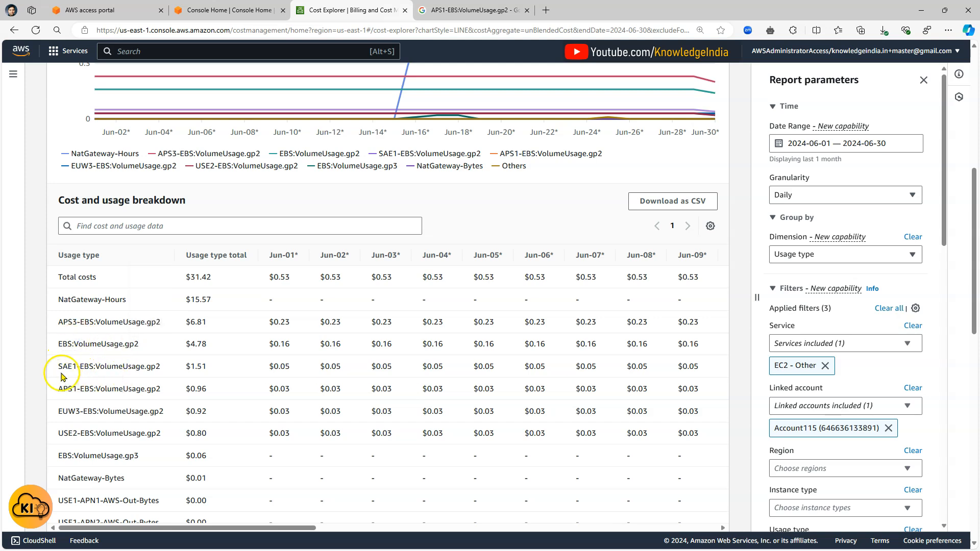
double_click(65, 367)
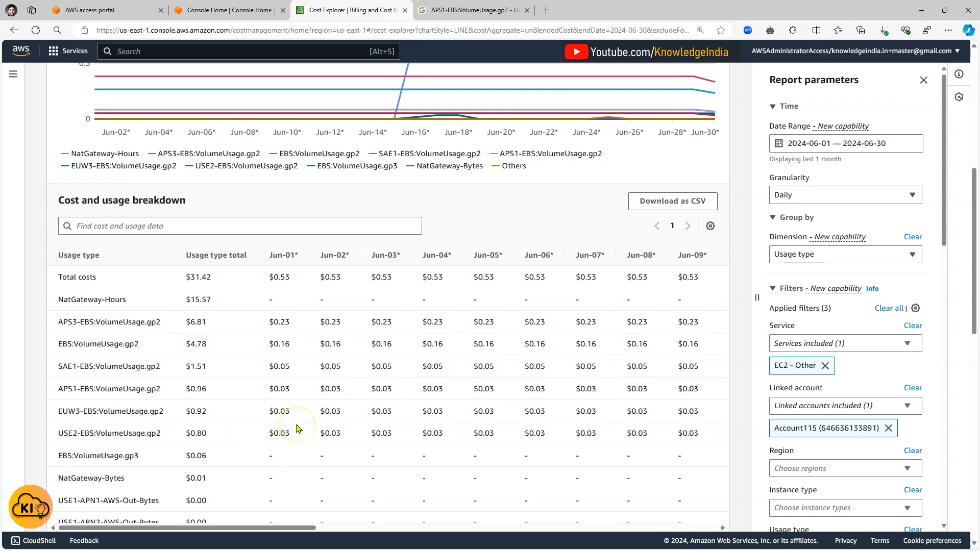
mouse_move(209, 410)
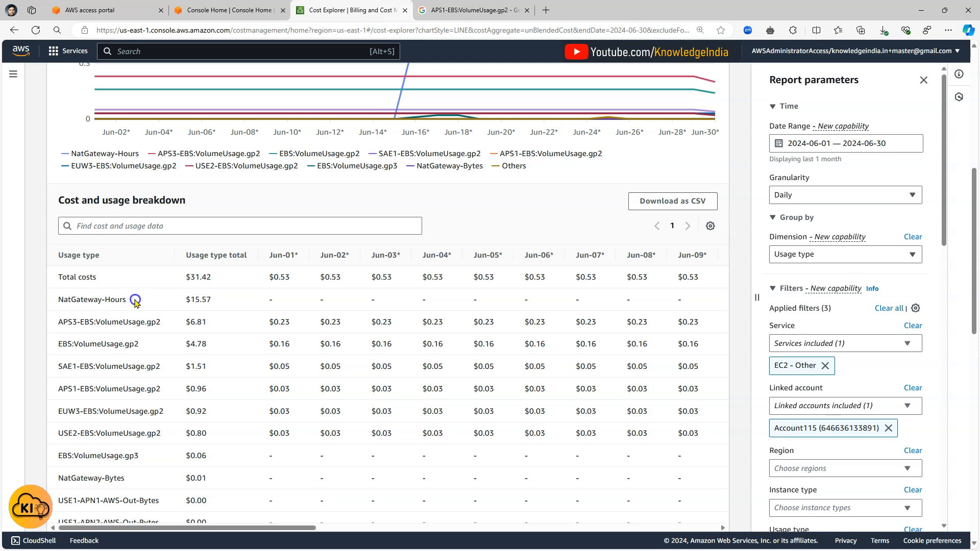
double_click(91, 299)
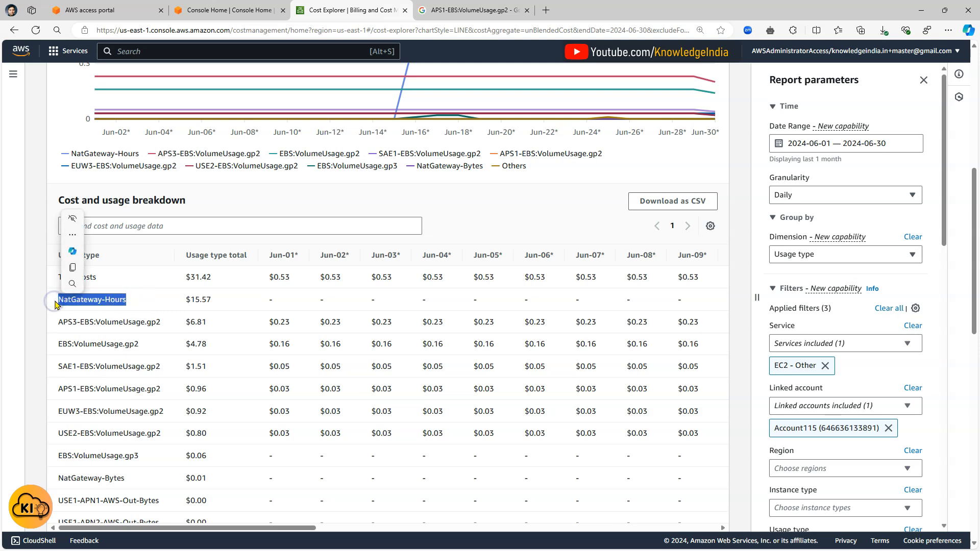
click(132, 308)
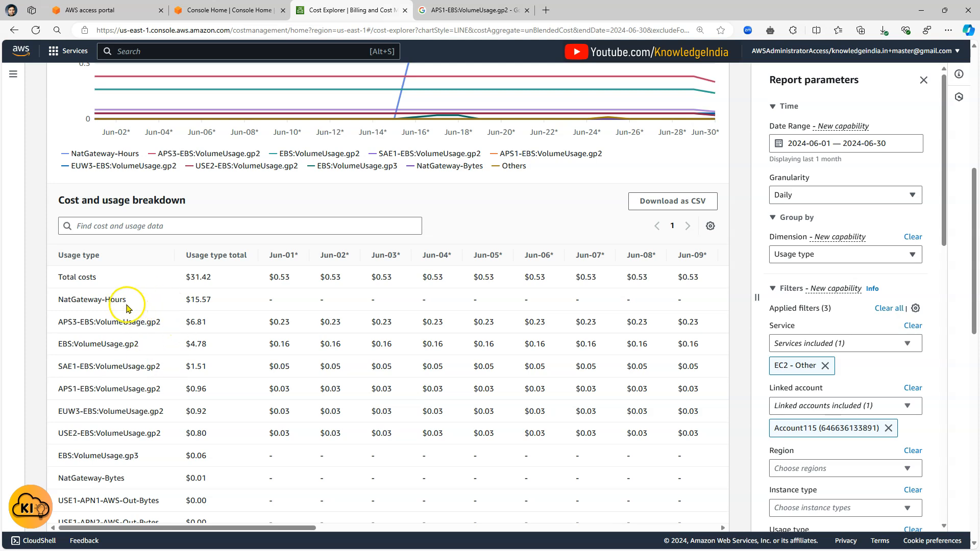
mouse_move(196, 311)
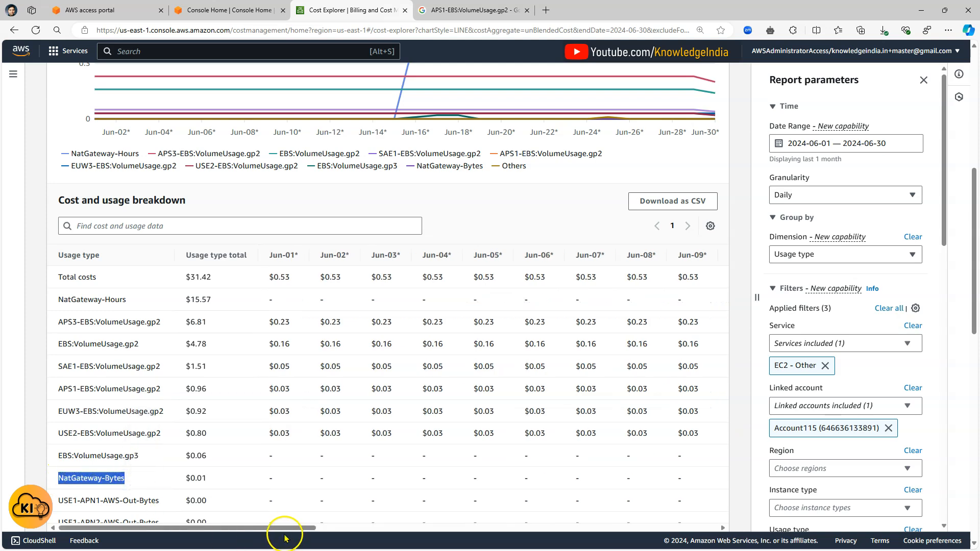
drag(285, 528, 534, 528)
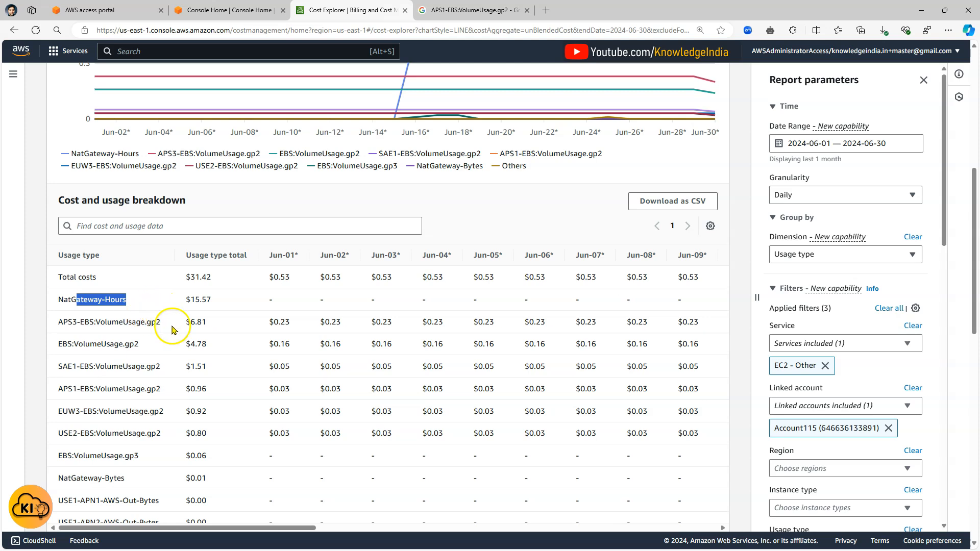
mouse_move(133, 302)
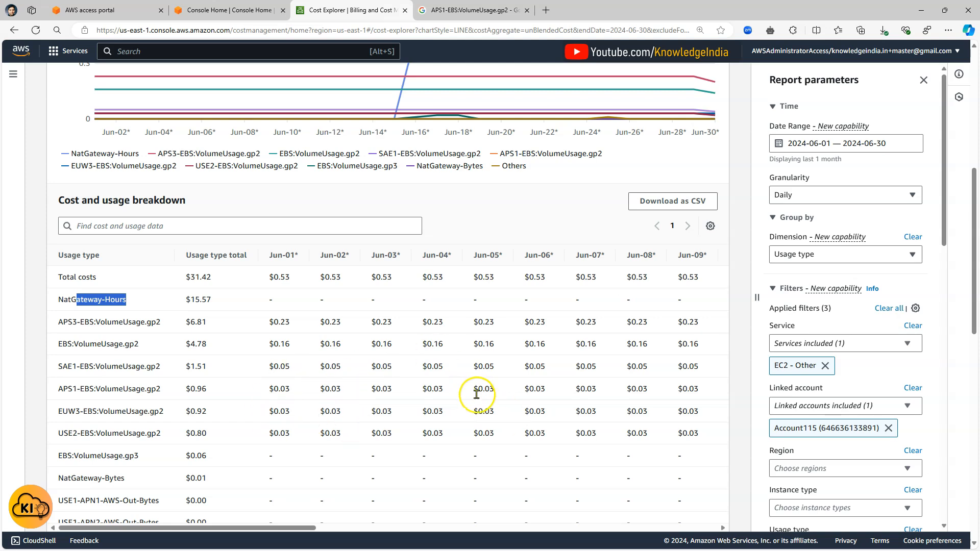
mouse_move(464, 418)
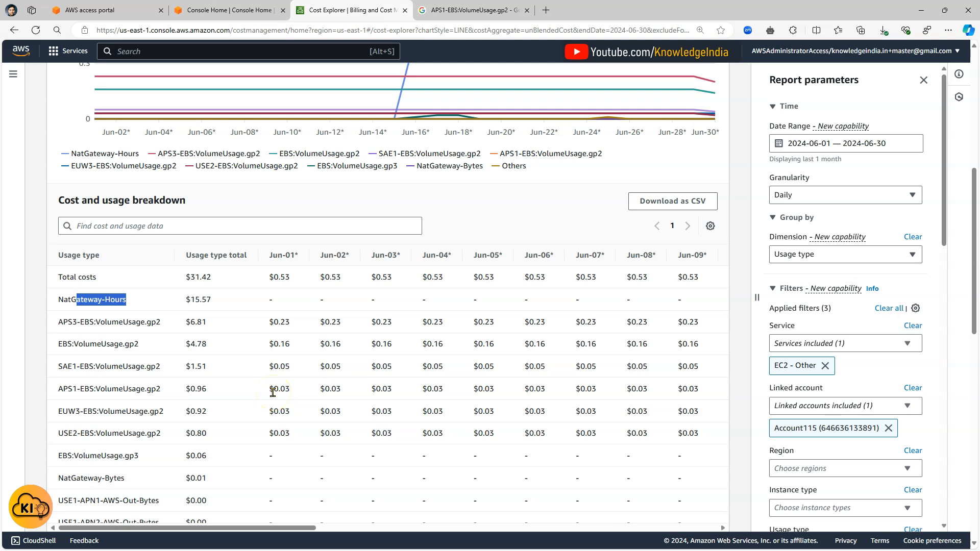
mouse_move(243, 318)
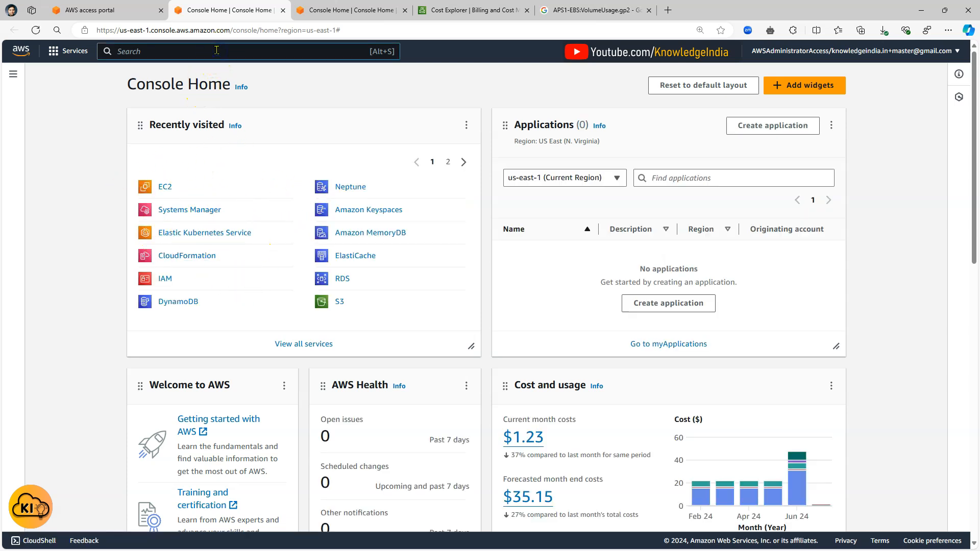
- Search the console for 'nat gateways' and go to the VPC NAT gateways list
text(nat)
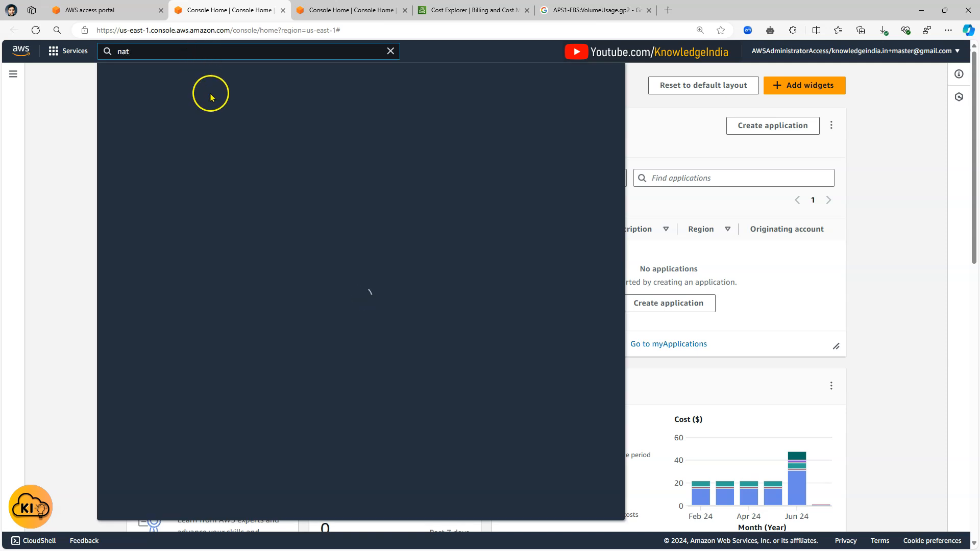
text(gateways)
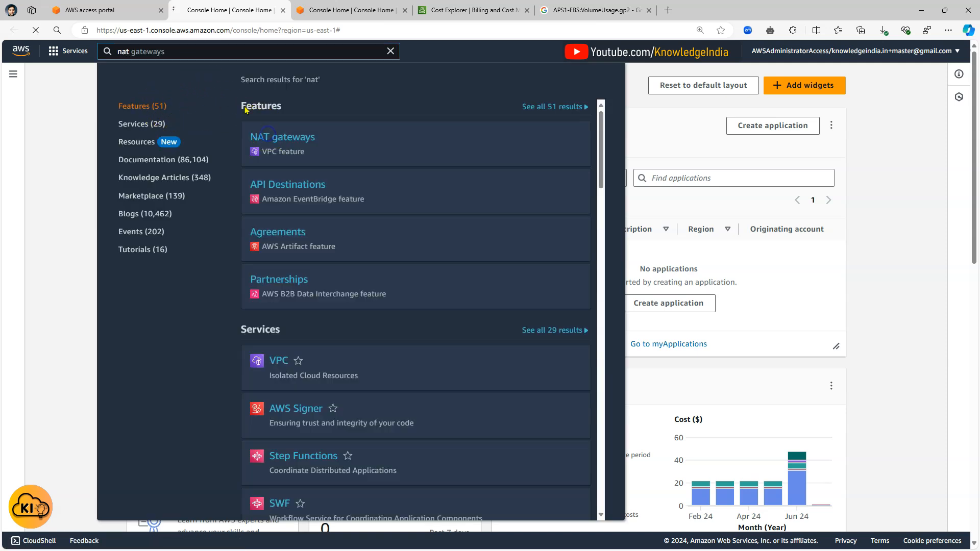
click(283, 136)
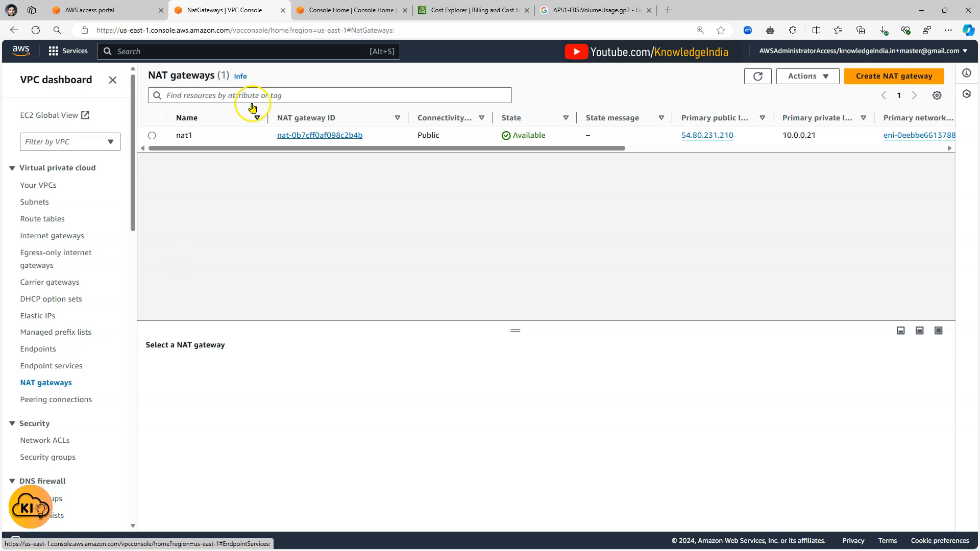
- Delete the nat1 NAT gateway, confirming with 'delete', so it enters Deleting state
click(151, 134)
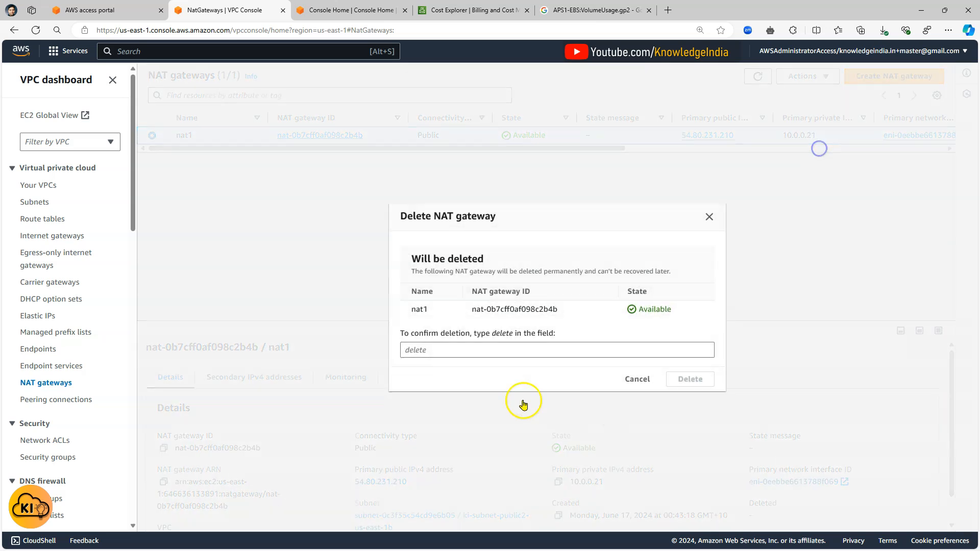
text(delete)
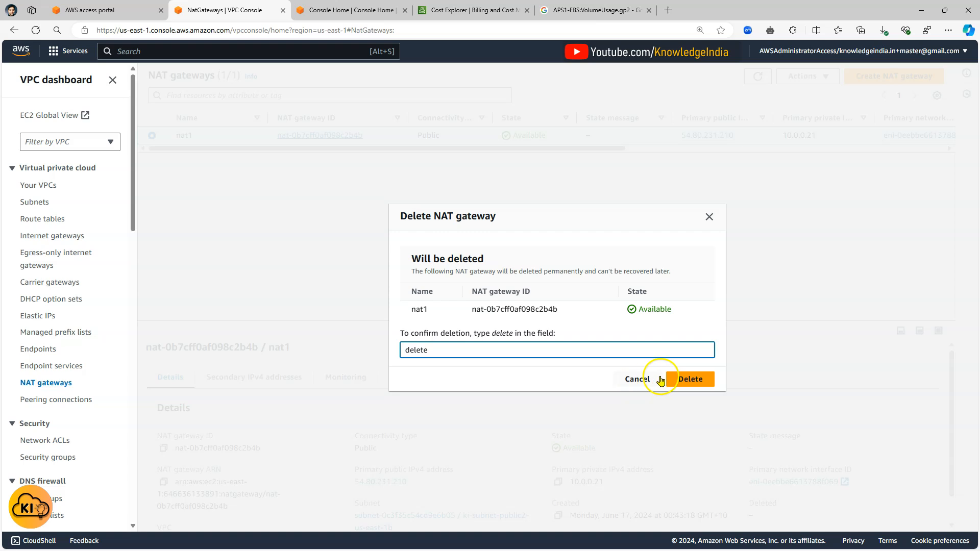
click(690, 379)
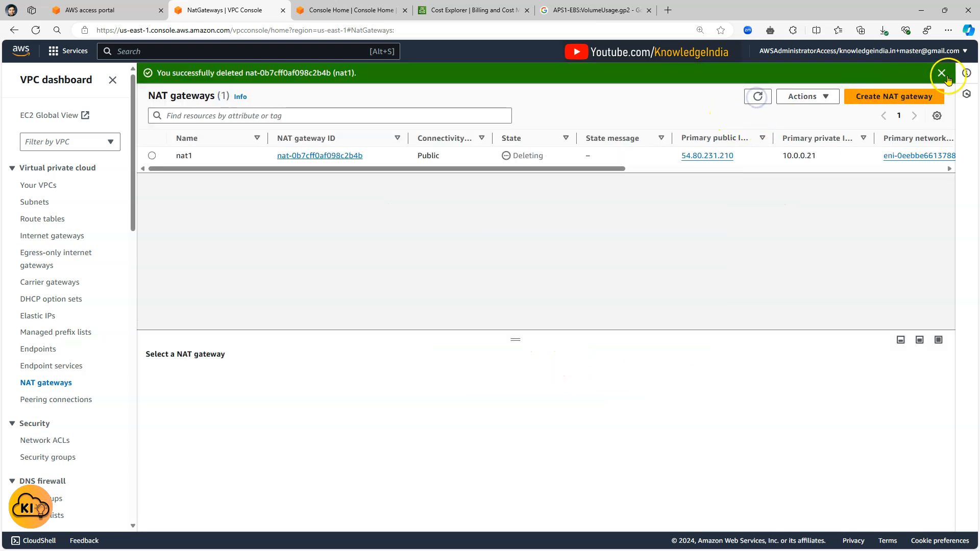
- Dismiss the green success banner for nat1's deletion, leaving nat1 listed as Deleting
click(945, 73)
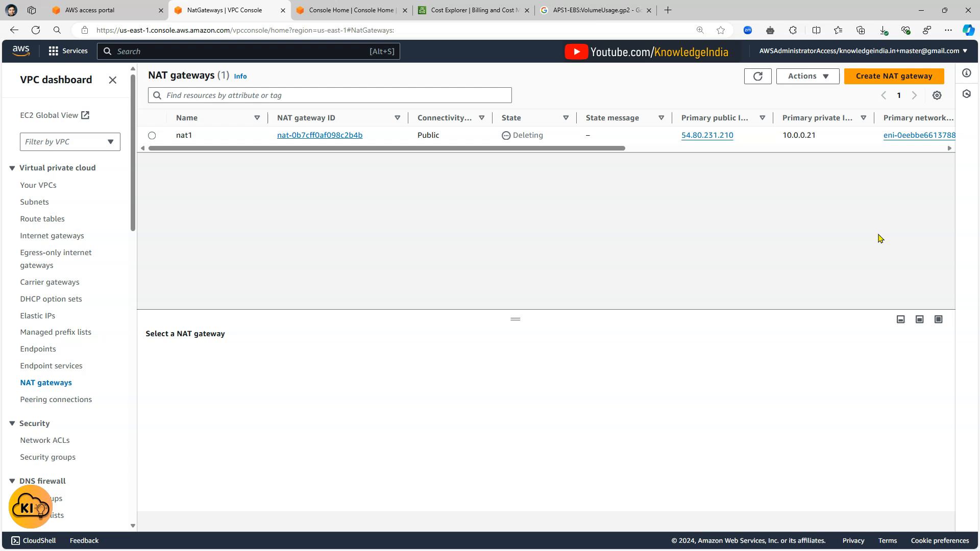
mouse_move(866, 251)
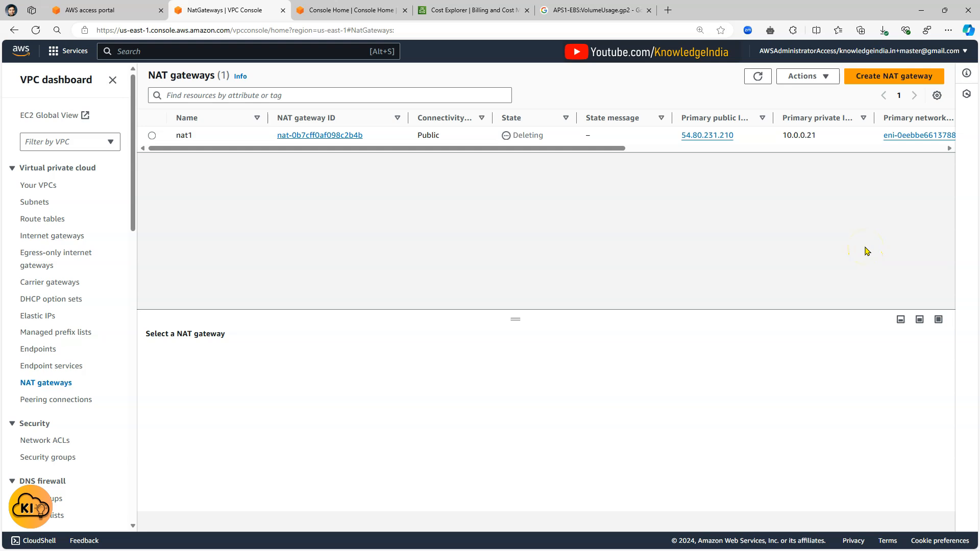